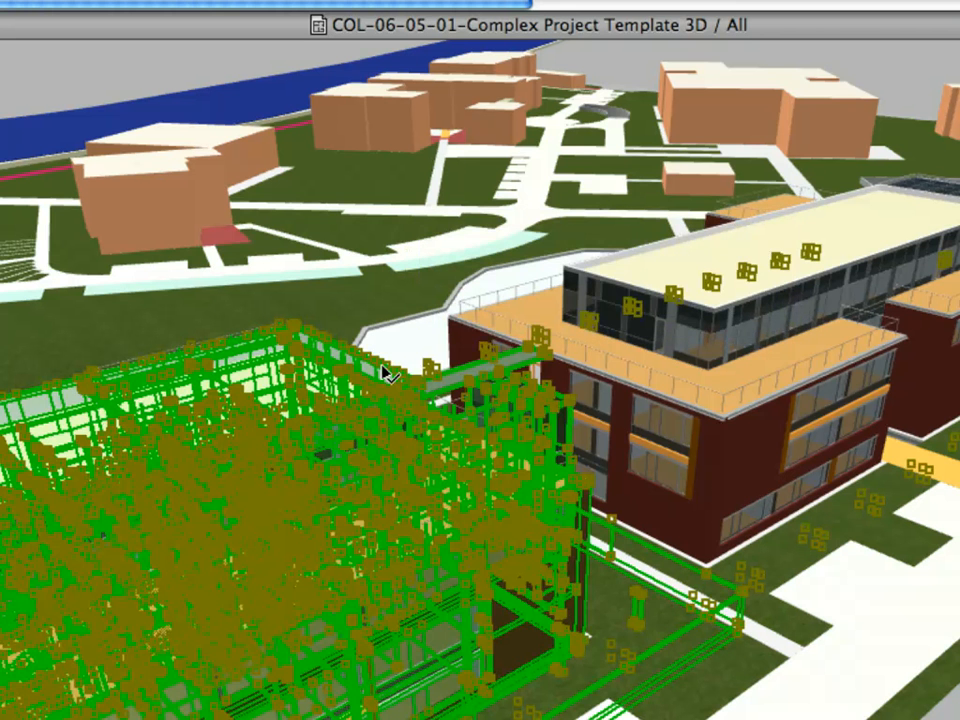
# Inspect the Right-Wing curtain wall in 3D and switch to the COL-06-StepTwo floor plan window
pyautogui.click(370, 390)
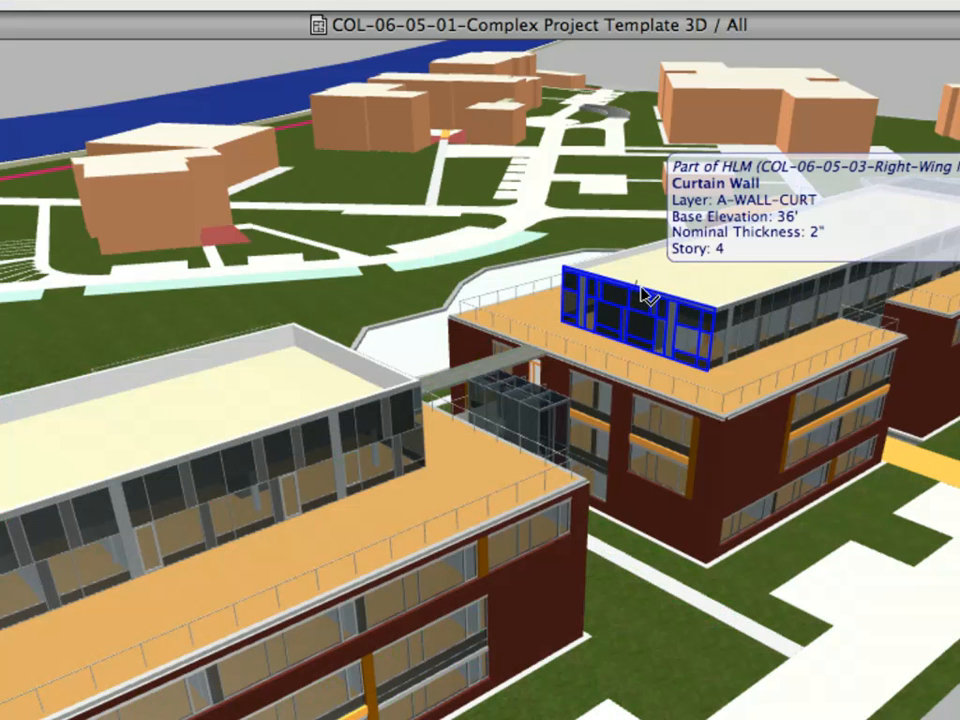
pyautogui.click(640, 300)
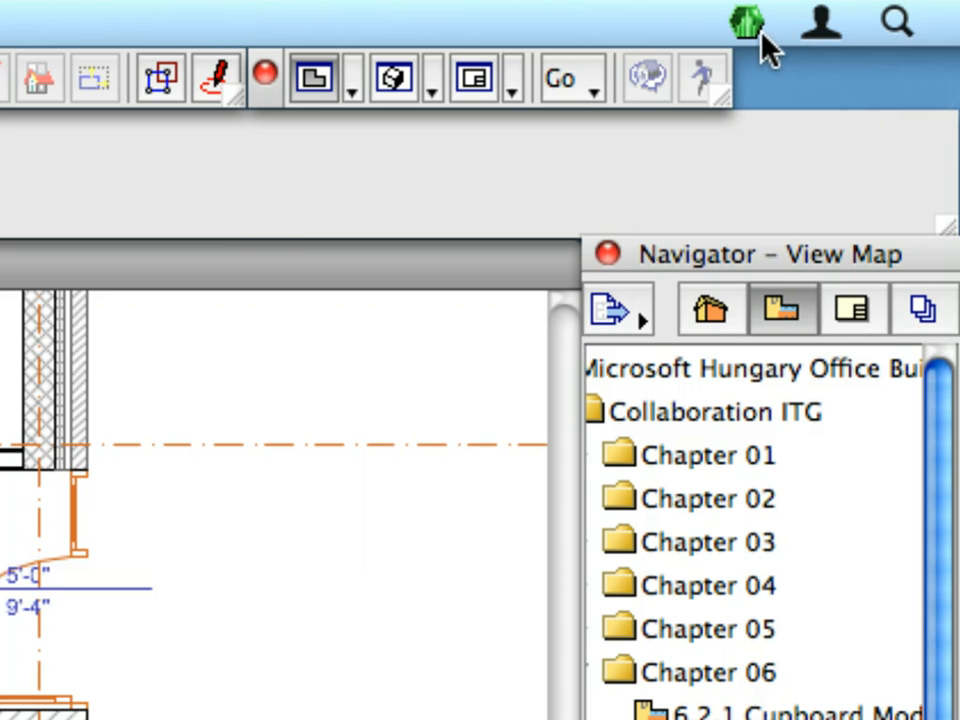
pyautogui.moveTo(744, 20)
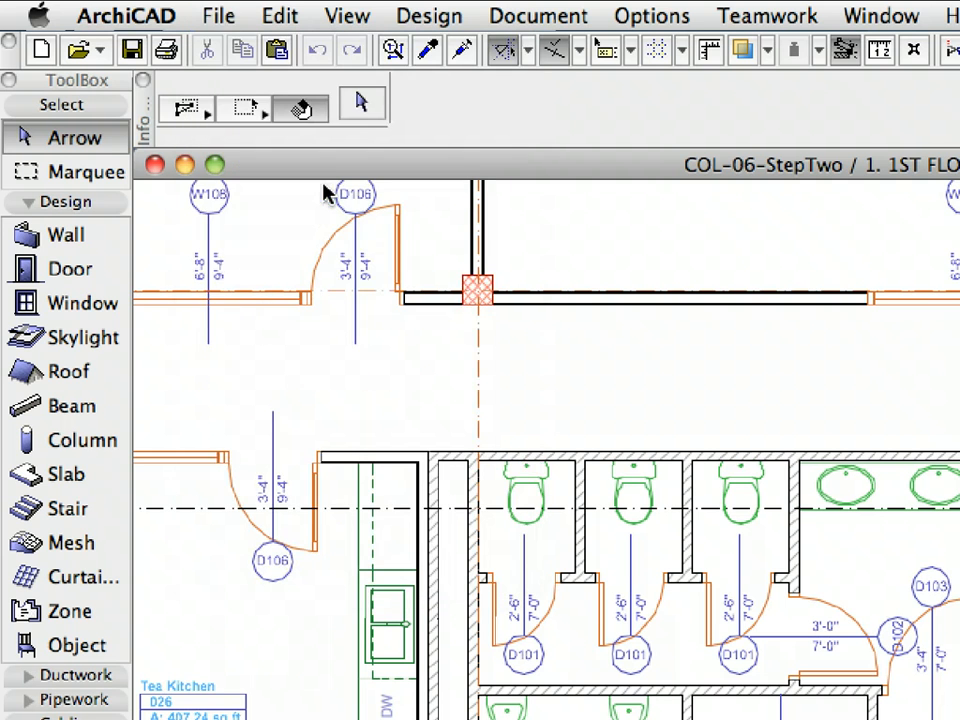
# Close StepTwo and open the COL-06-05-02-Left-Wing Module.pln project from disk
pyautogui.click(218, 16)
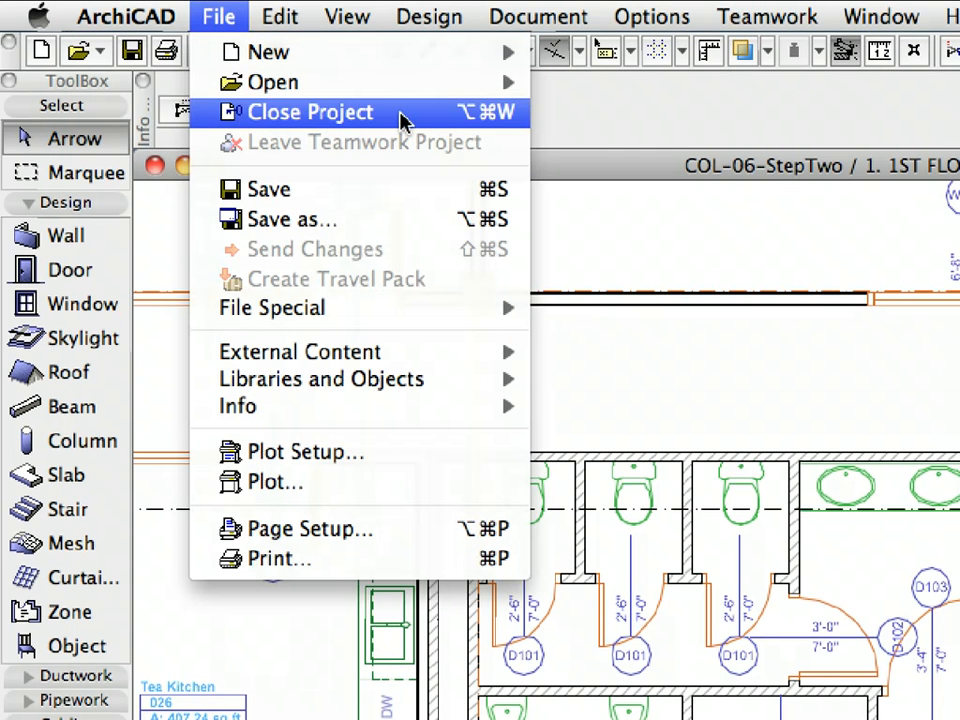
pyautogui.click(310, 112)
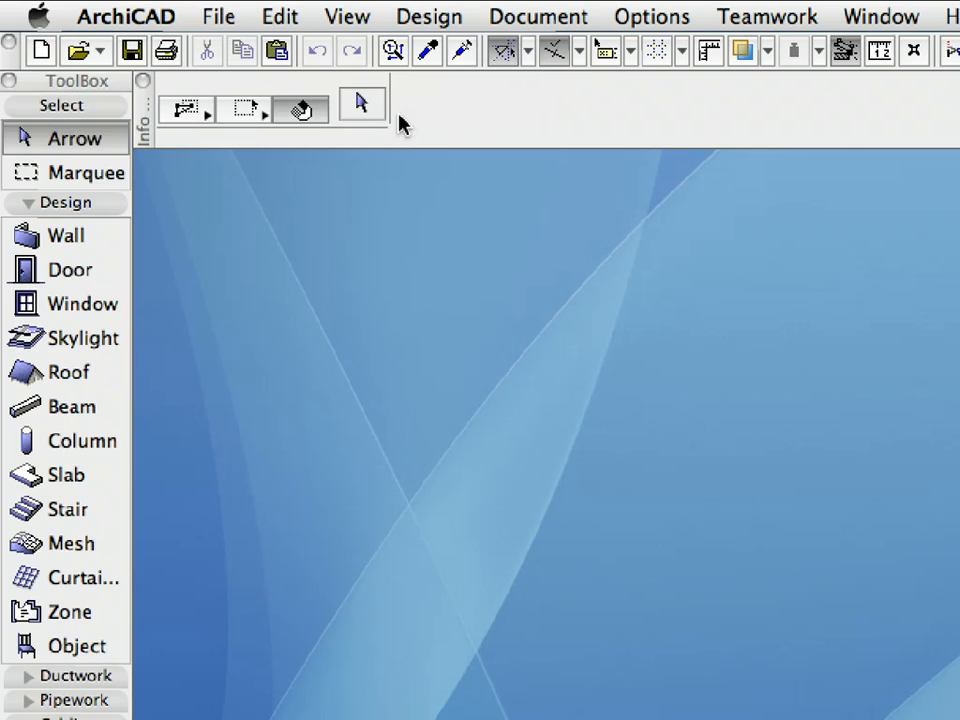
pyautogui.click(218, 16)
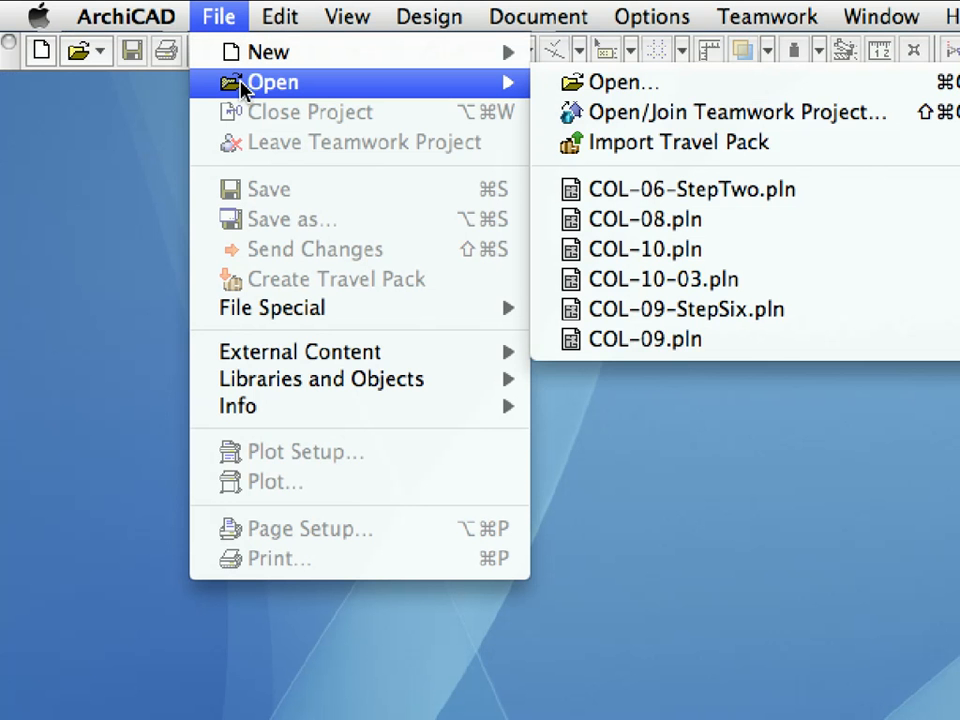
pyautogui.moveTo(720, 96)
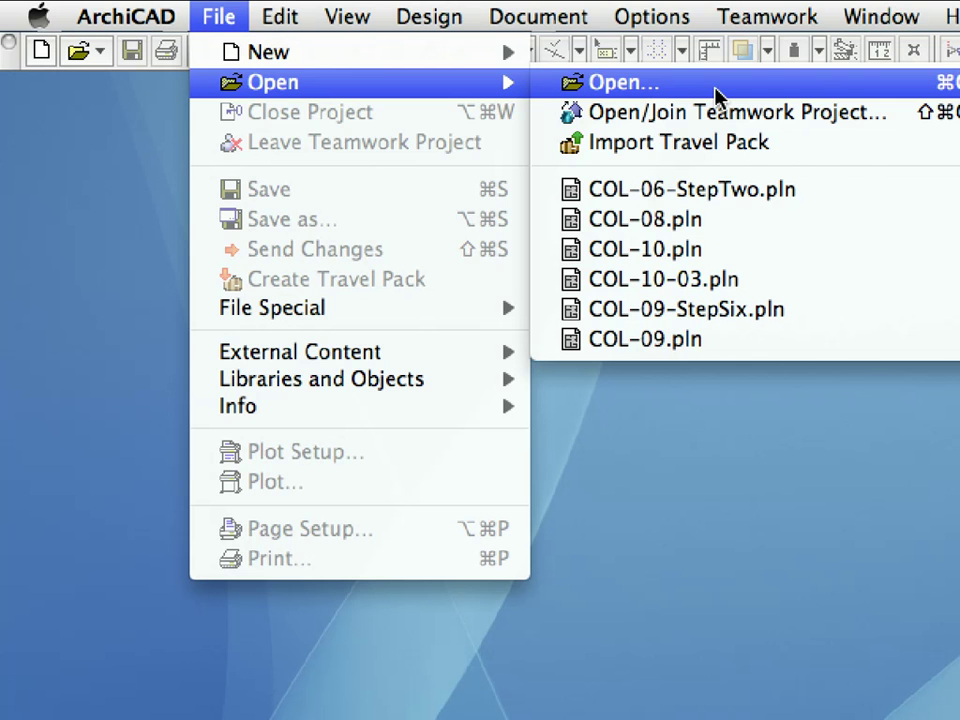
pyautogui.click(624, 82)
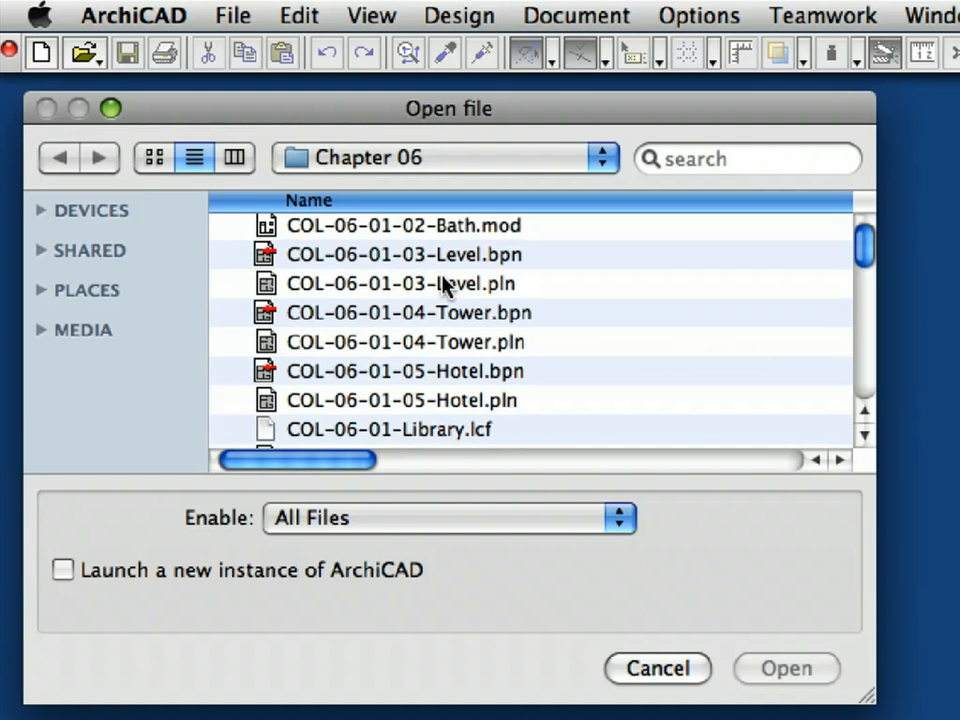
pyautogui.scroll(-3)
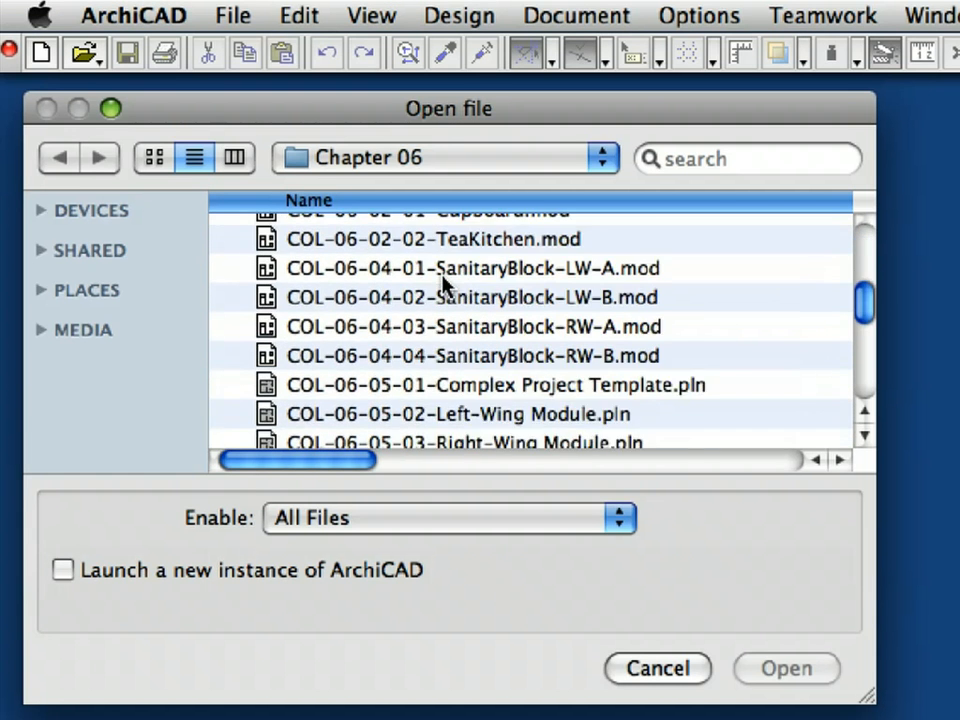
pyautogui.click(460, 316)
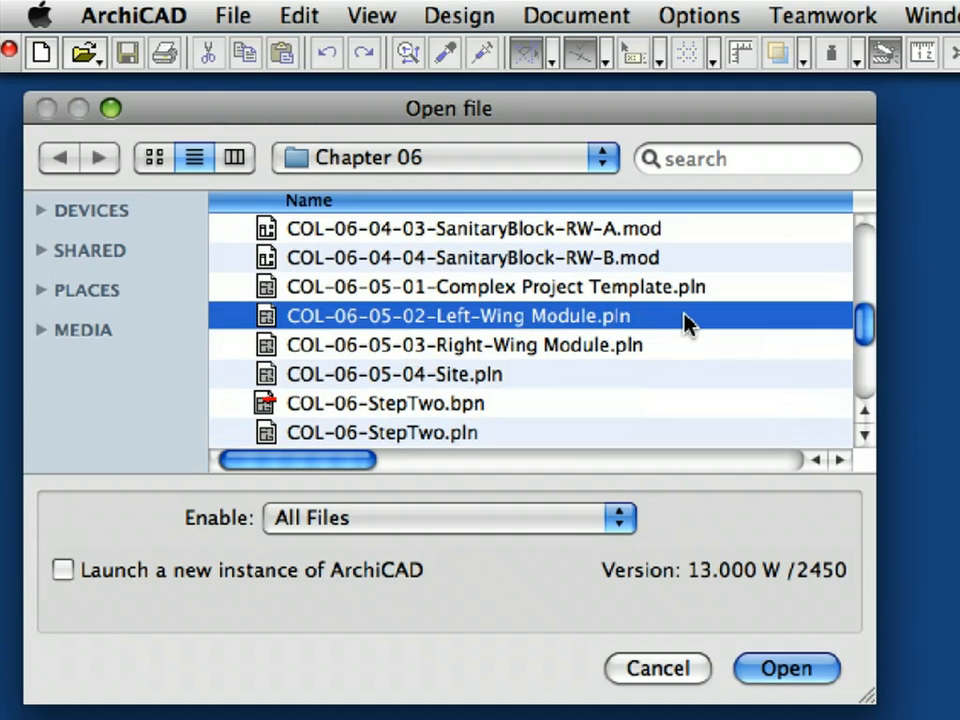
pyautogui.moveTo(676, 328)
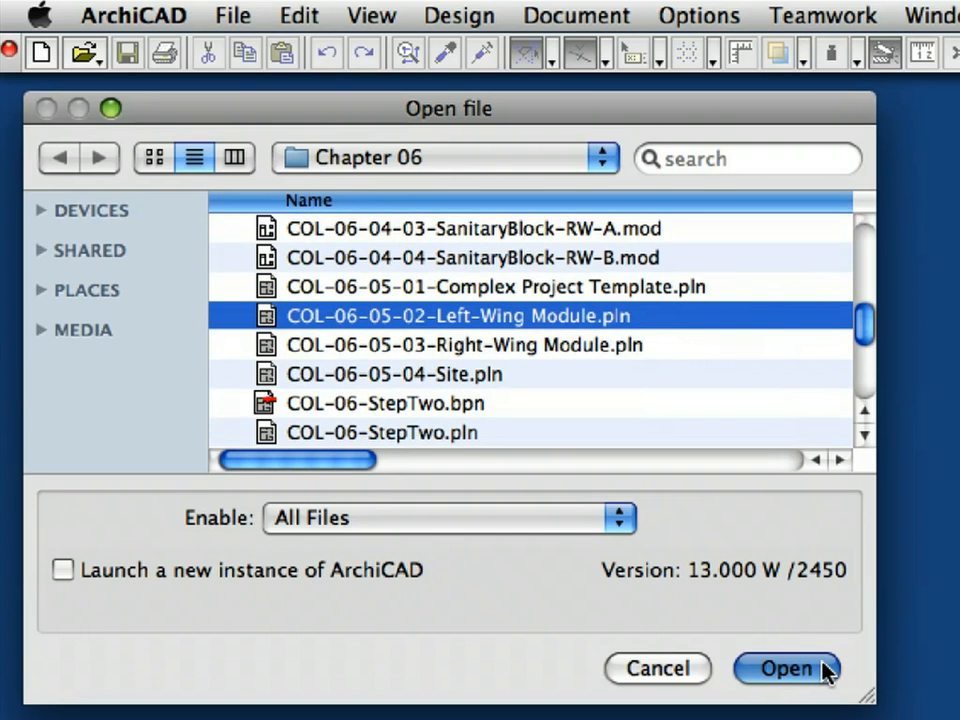
pyautogui.click(786, 668)
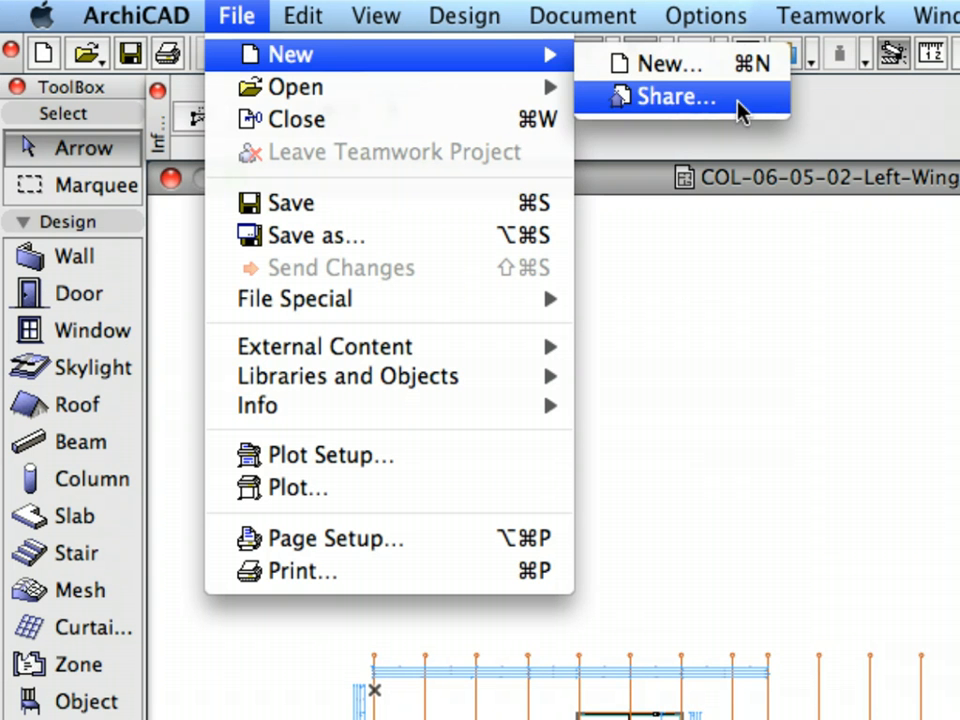
pyautogui.moveTo(756, 110)
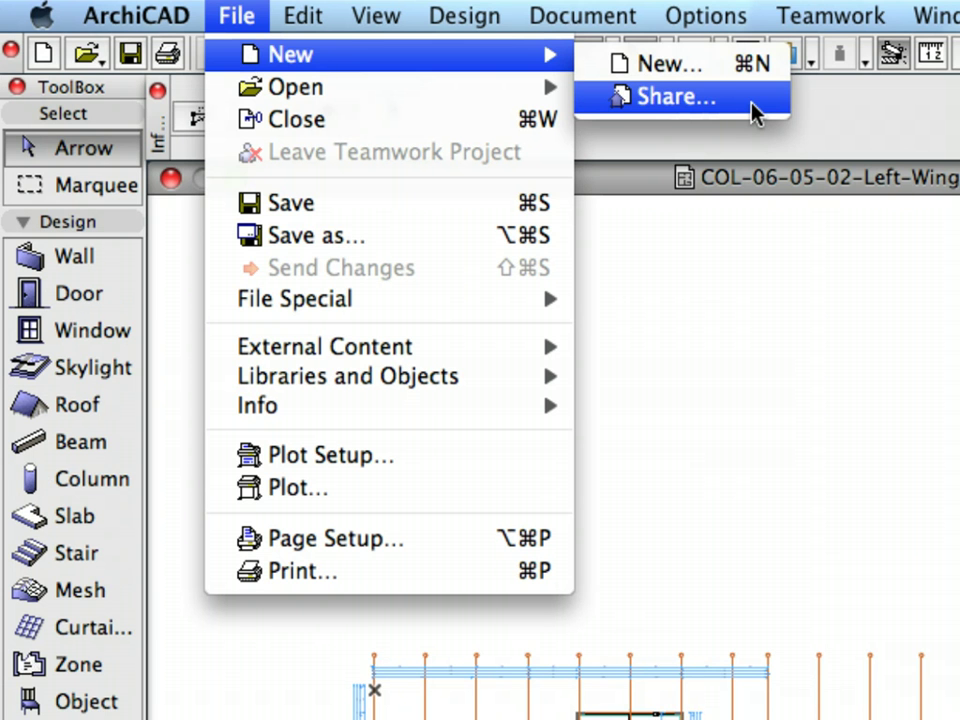
# Share the Left-Wing Module to the MacPro server with default roles and libraries
pyautogui.click(674, 96)
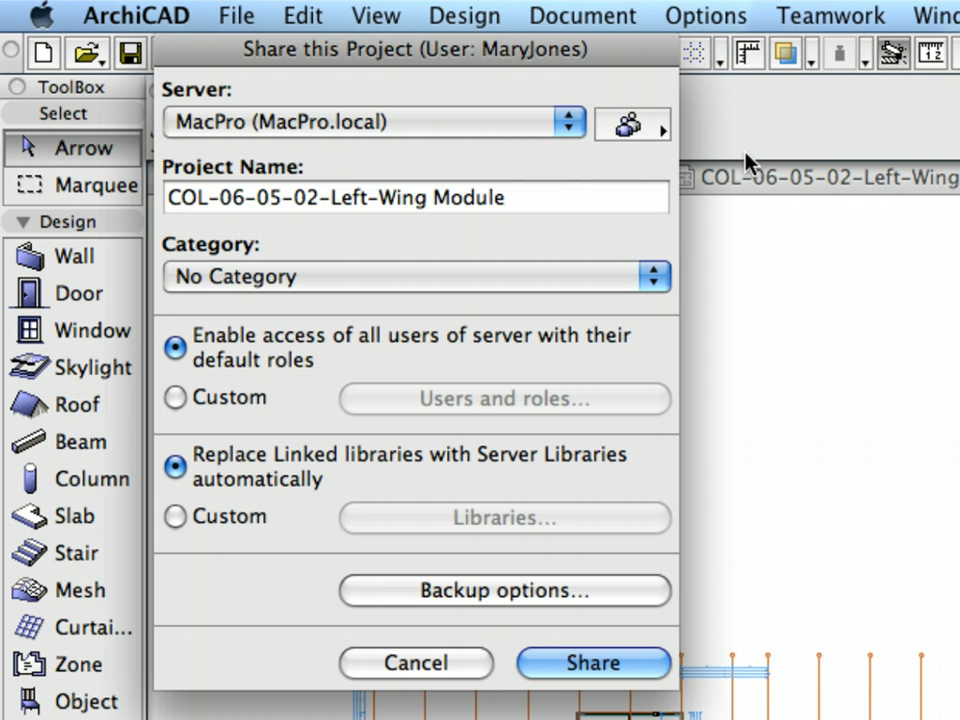
pyautogui.click(568, 124)
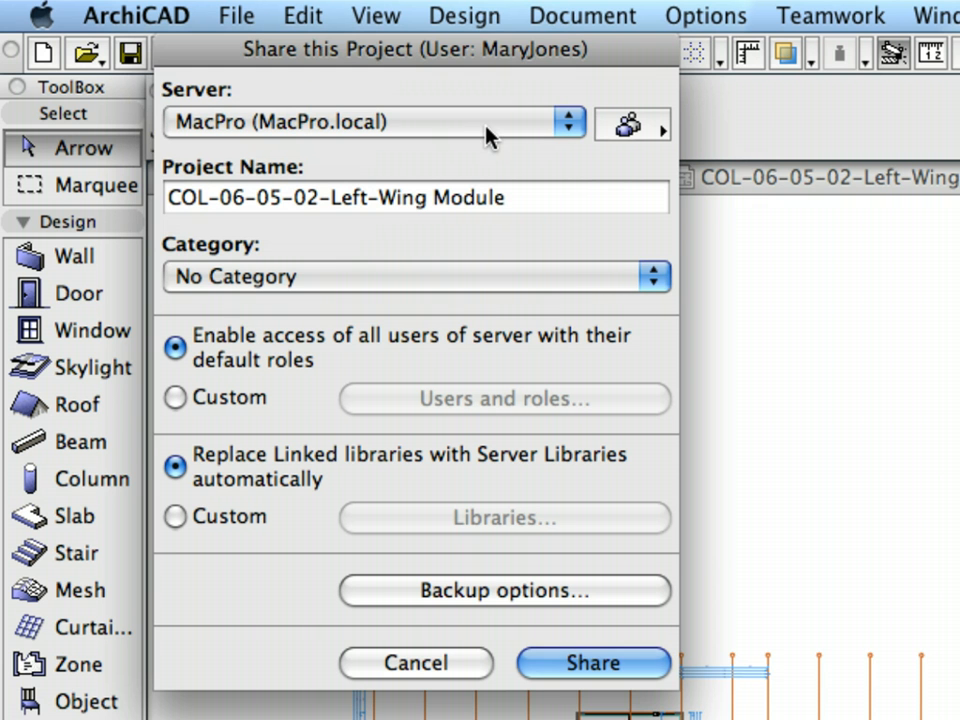
pyautogui.moveTo(520, 490)
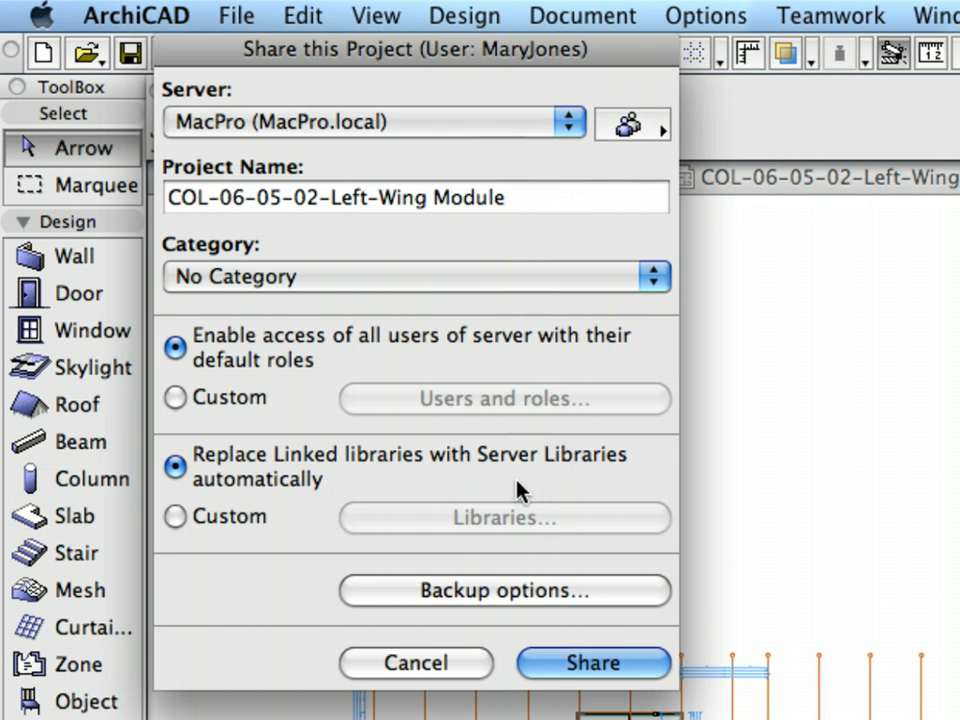
pyautogui.moveTo(536, 512)
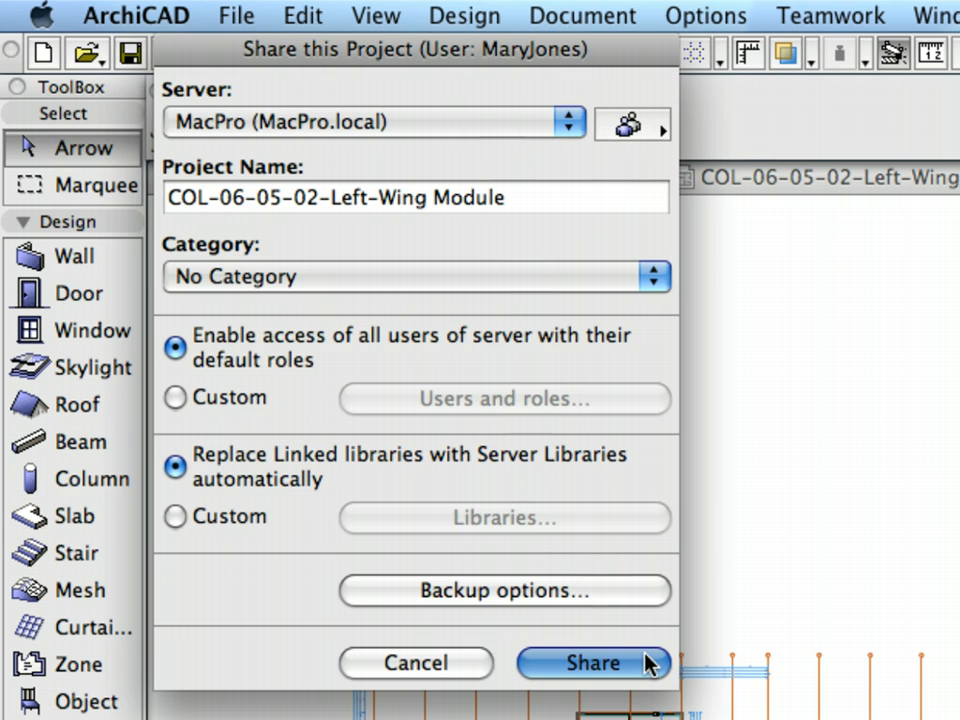
pyautogui.click(592, 664)
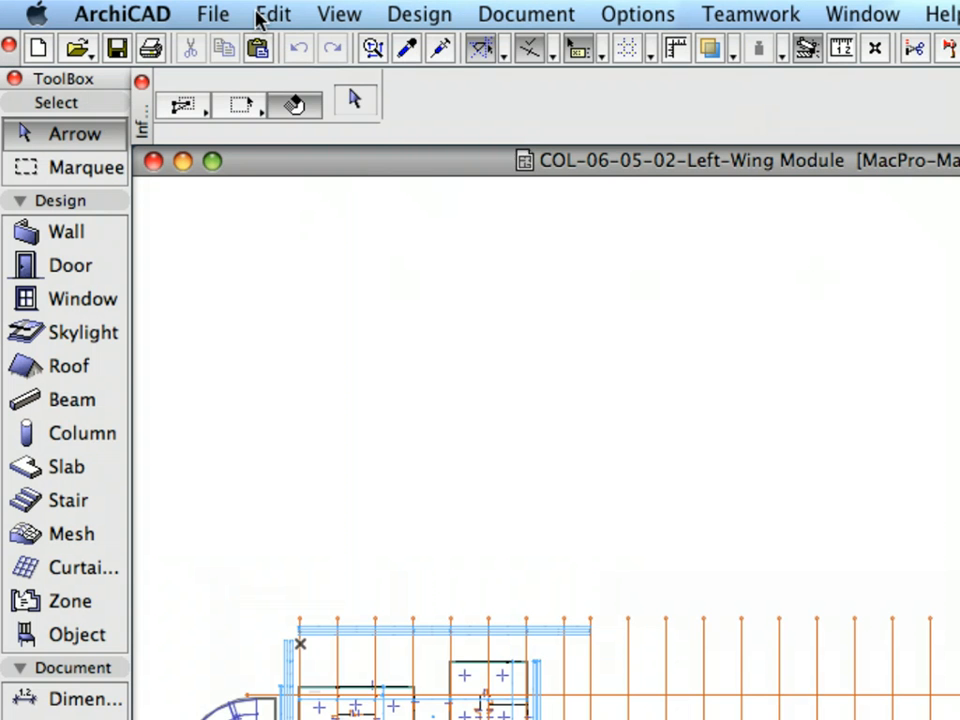
# Close the shared module and open COL-06-05-01-Complex Project Template.pln
pyautogui.click(212, 14)
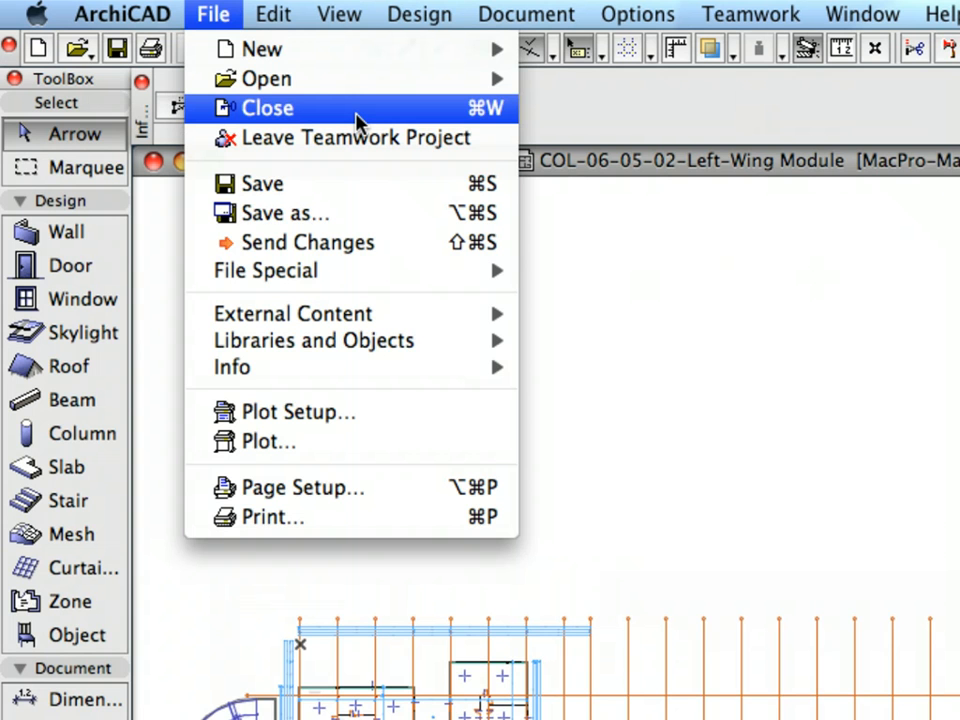
pyautogui.click(268, 108)
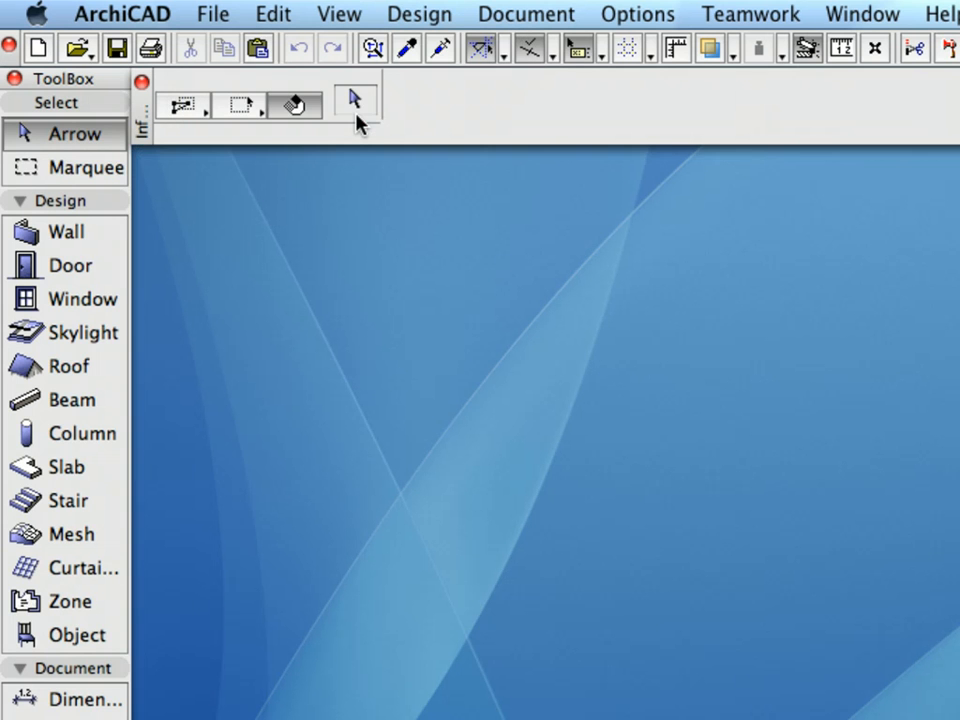
pyautogui.click(212, 14)
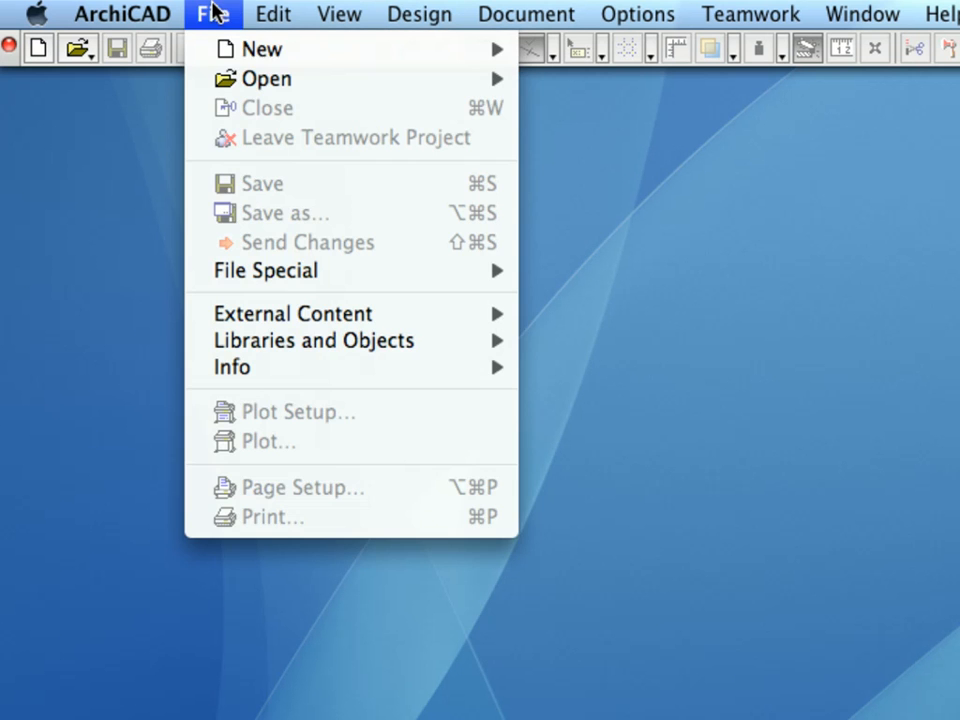
pyautogui.moveTo(266, 78)
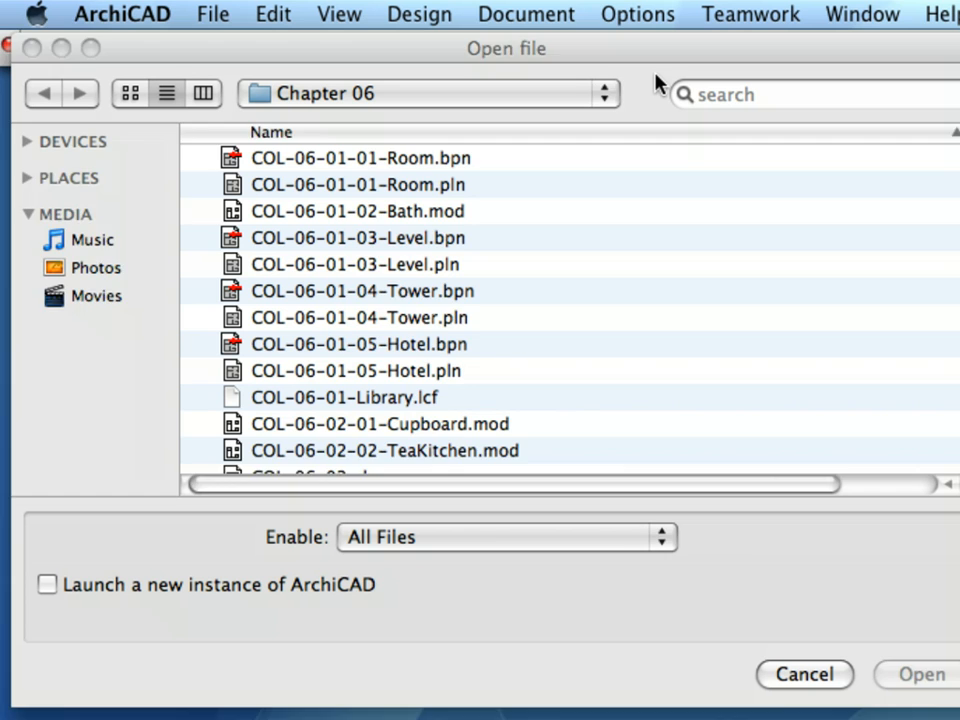
pyautogui.click(420, 460)
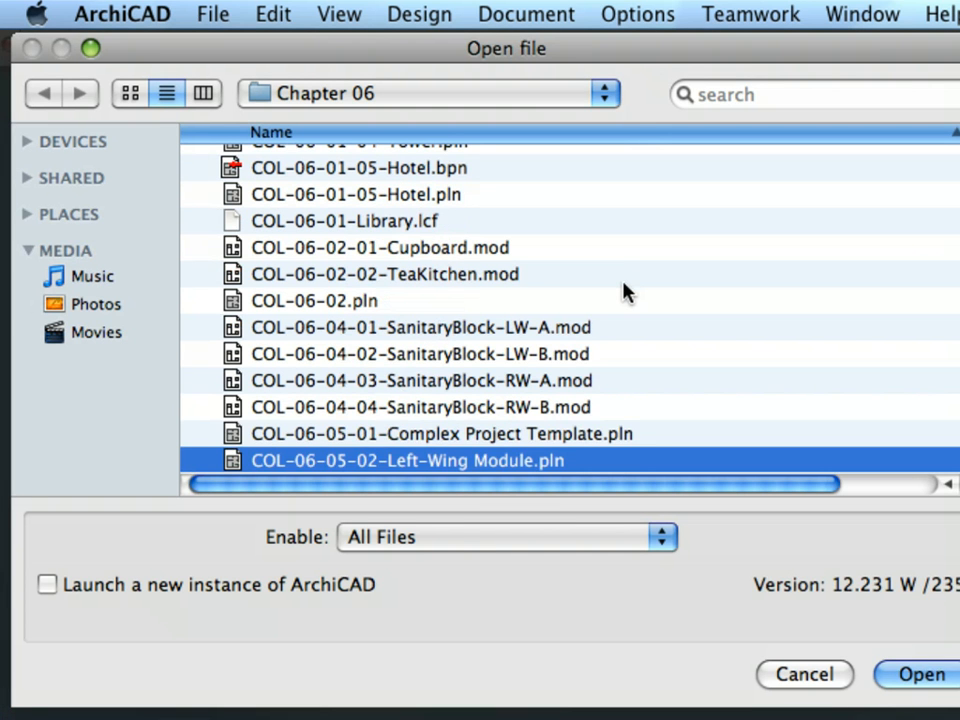
pyautogui.click(440, 432)
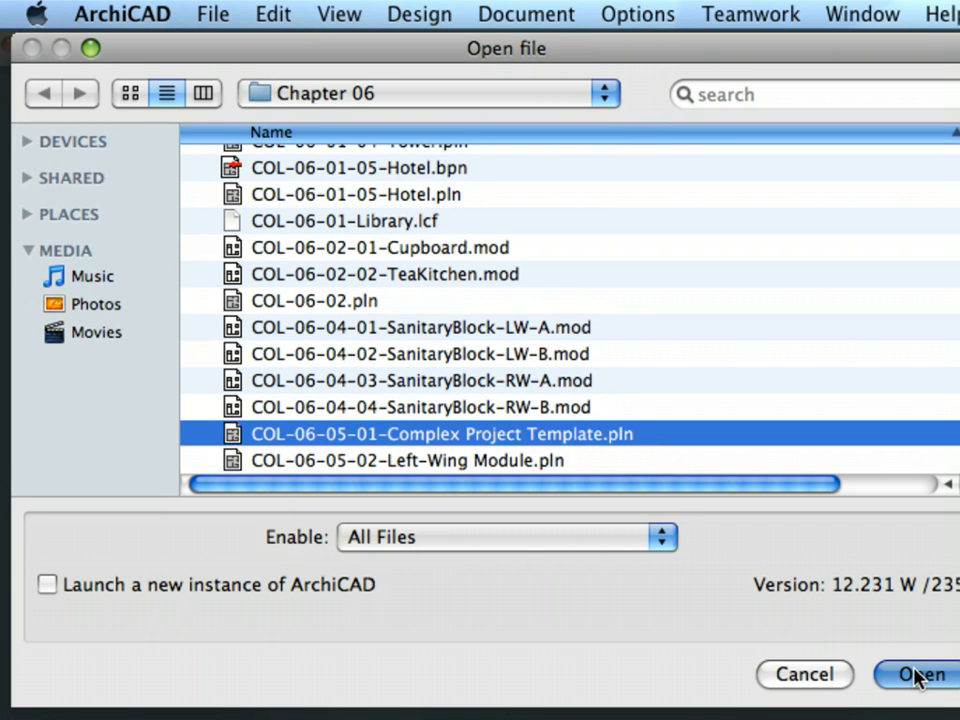
pyautogui.click(916, 674)
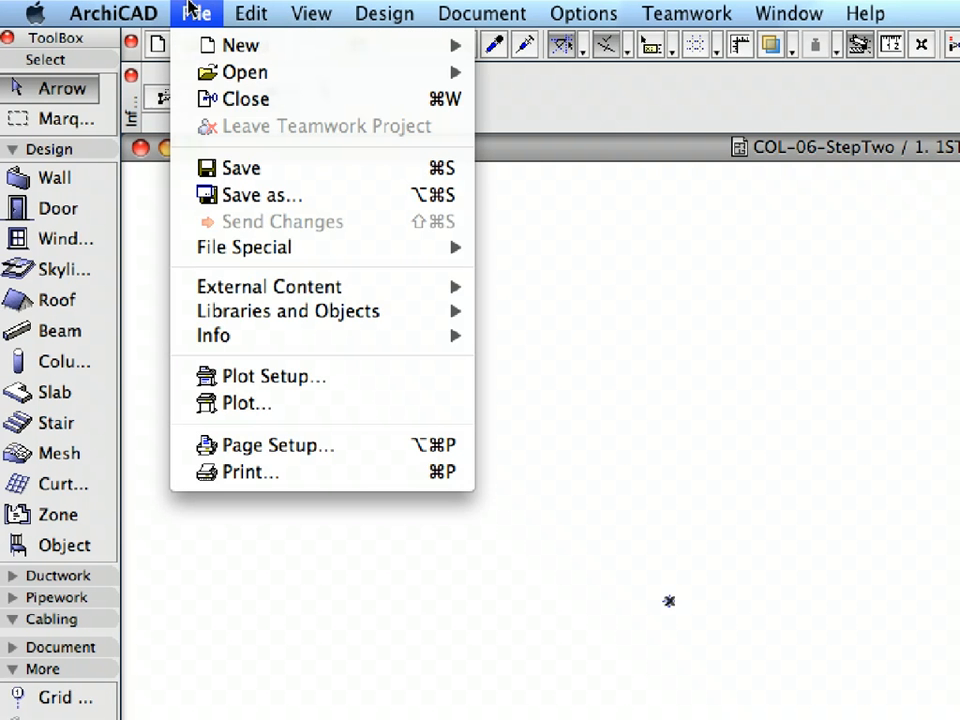
pyautogui.moveTo(268, 286)
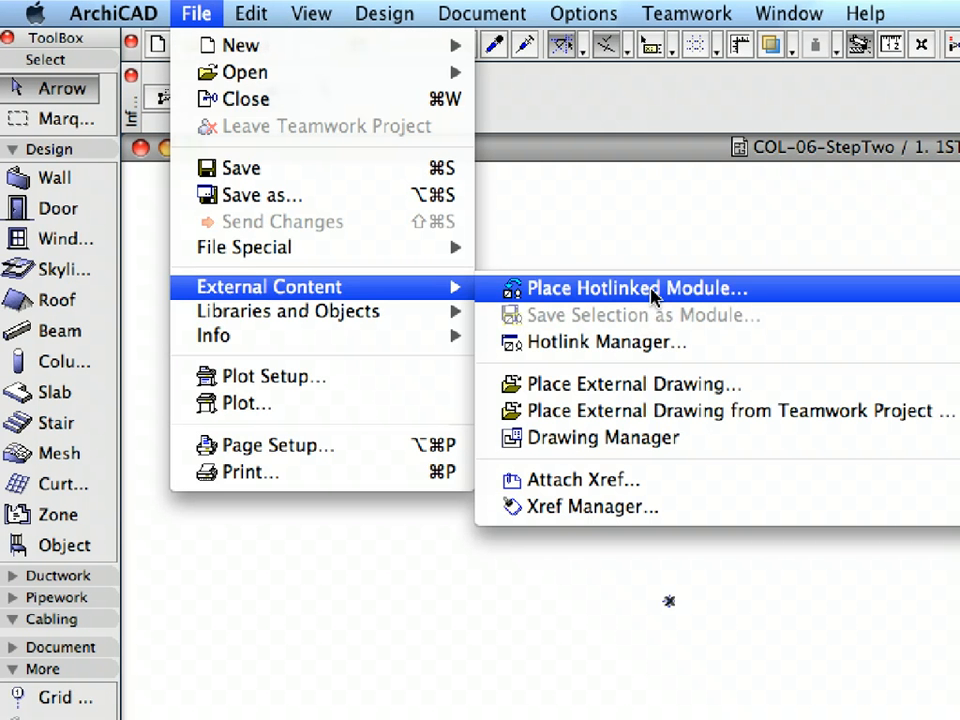
pyautogui.moveTo(778, 304)
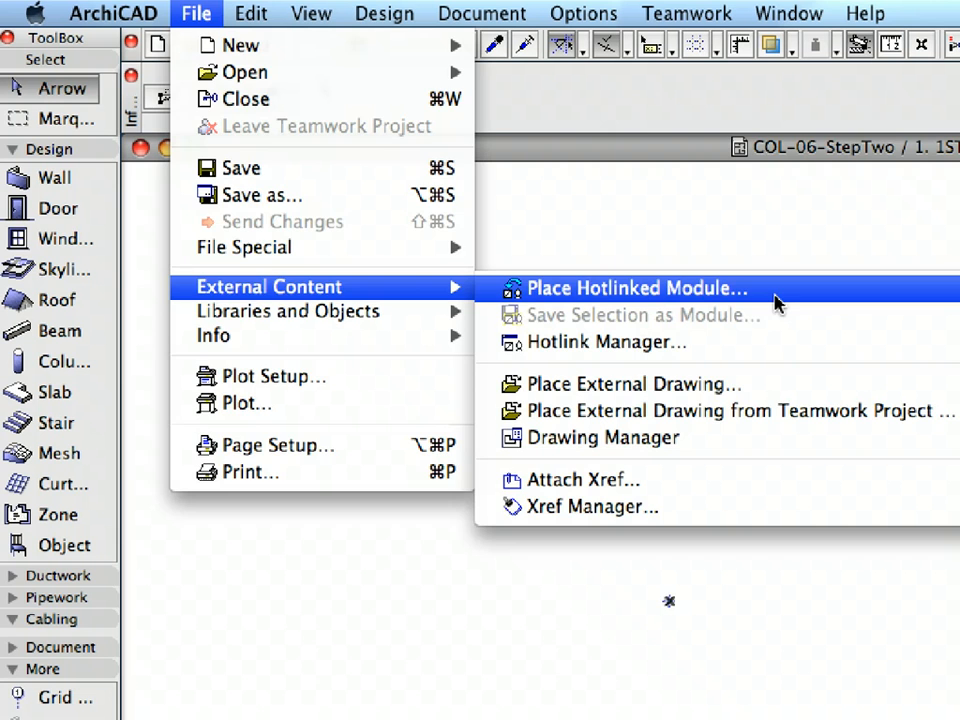
# Choose A-MDLS-UNIT from the Master Layer pop-up for the module being placed
pyautogui.click(636, 288)
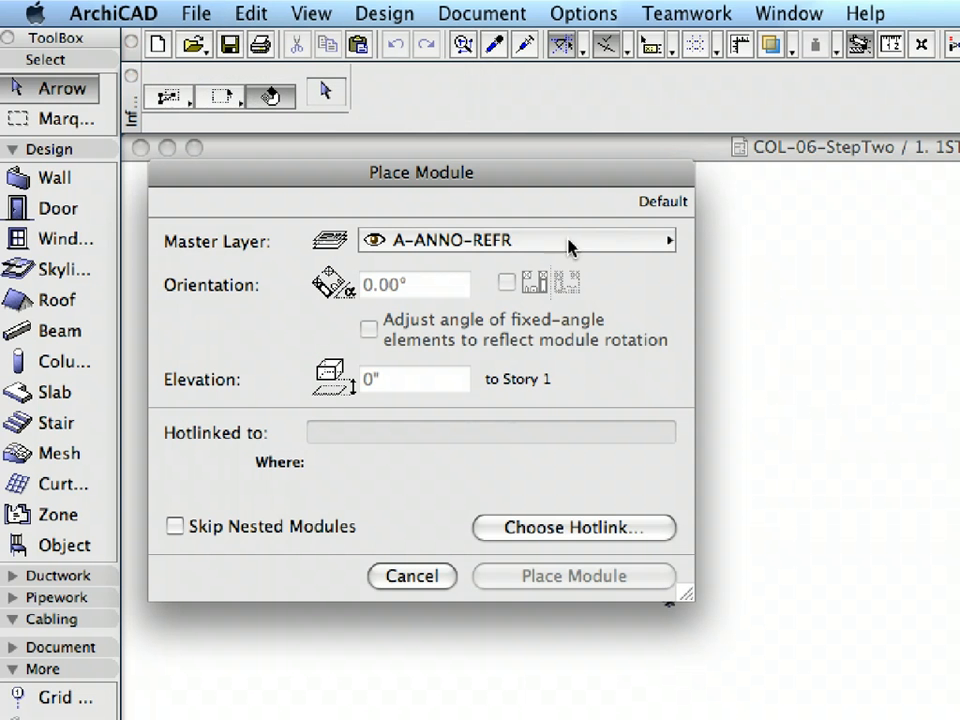
pyautogui.moveTo(520, 248)
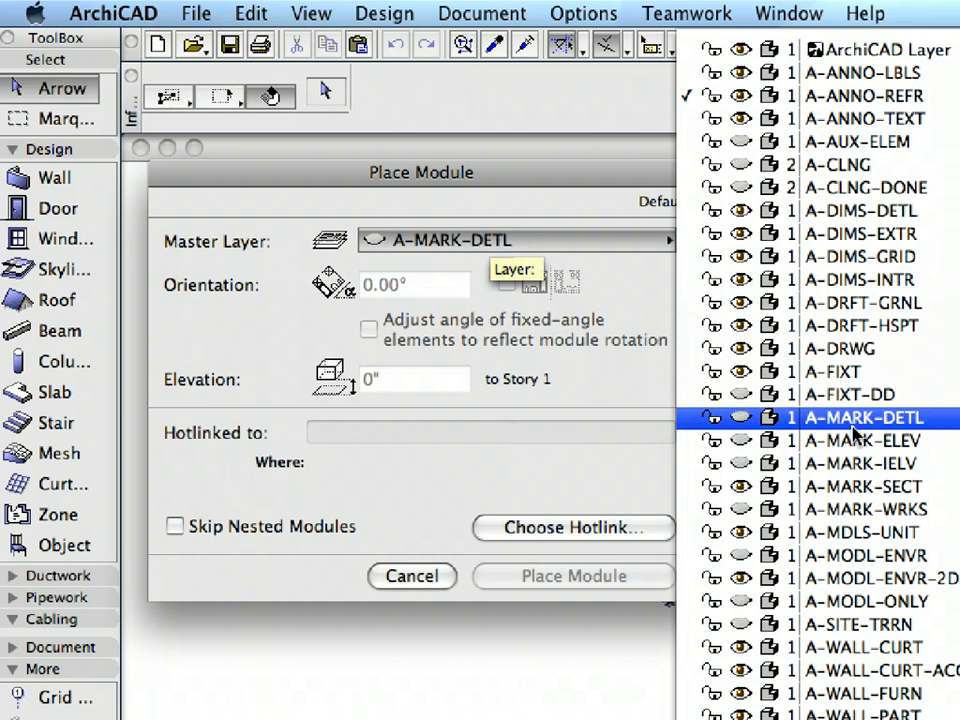
pyautogui.click(862, 532)
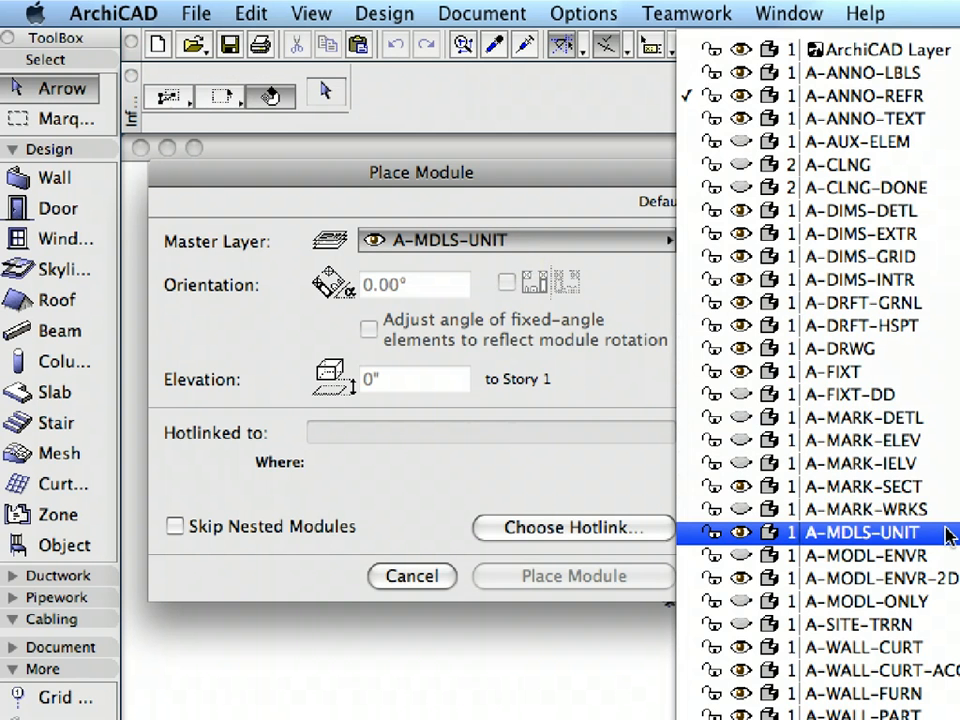
pyautogui.click(862, 532)
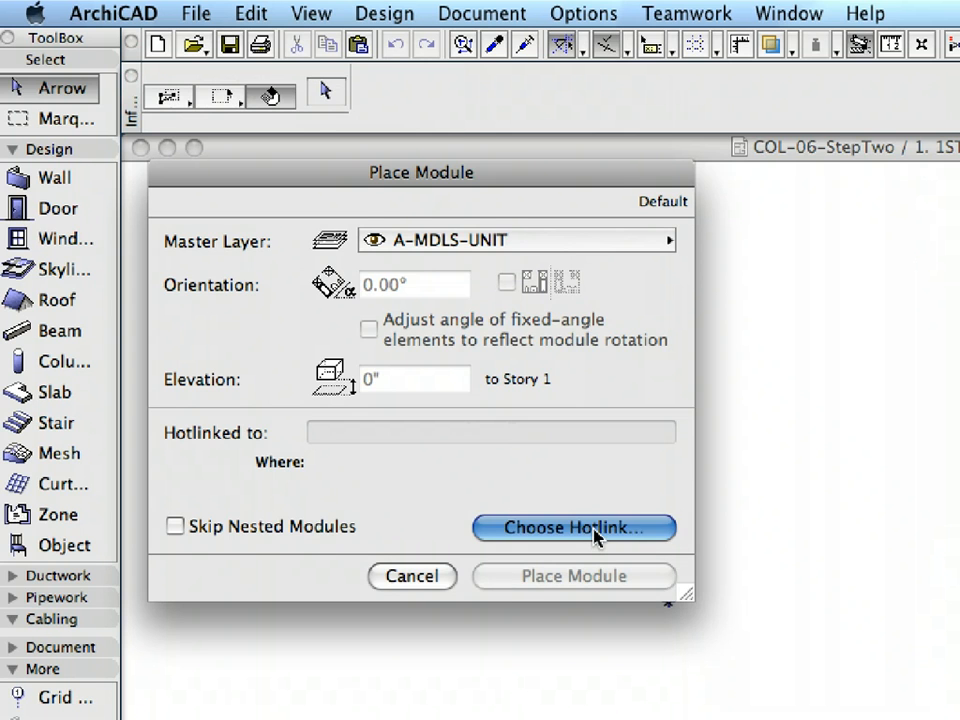
# Select the Left-Wing Module Teamwork project on the MacPro BIM server as the new hotlink source
pyautogui.click(572, 528)
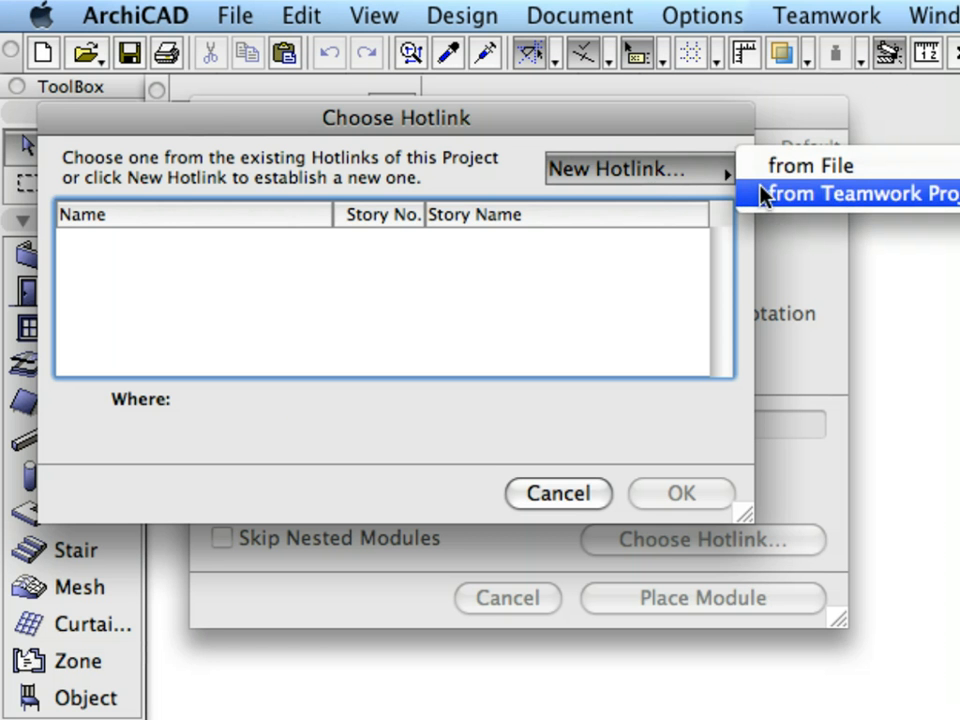
pyautogui.moveTo(770, 198)
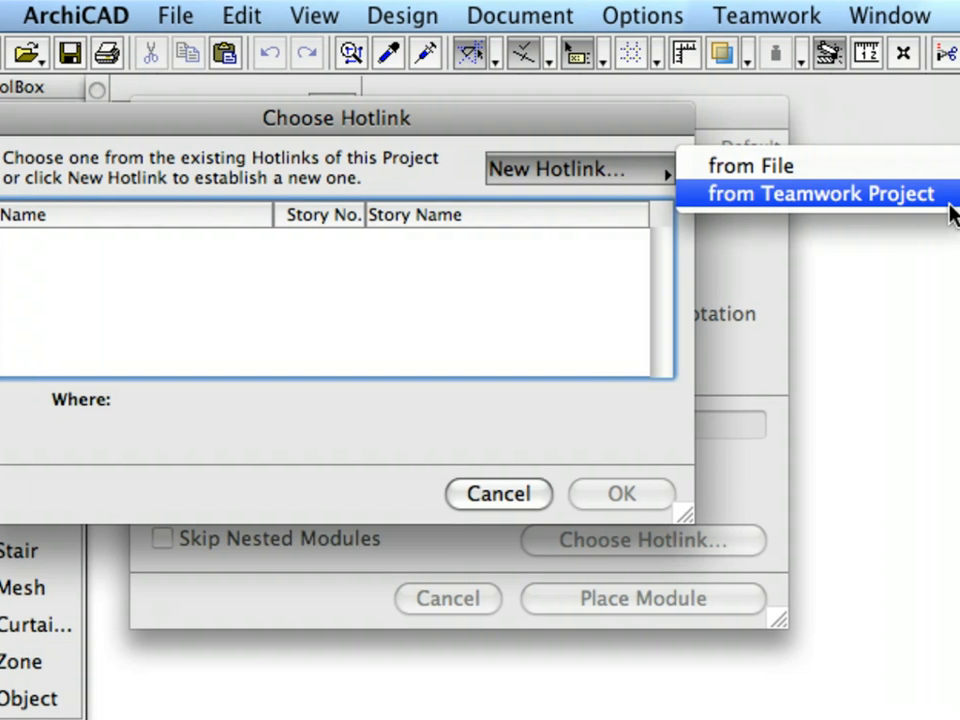
pyautogui.click(820, 192)
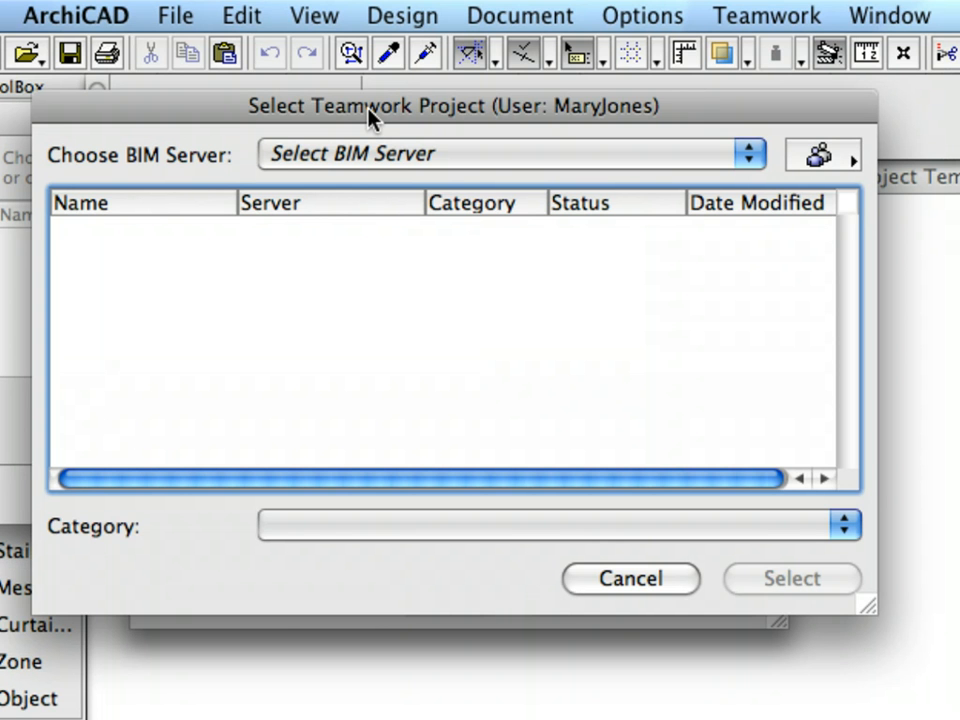
pyautogui.moveTo(416, 118)
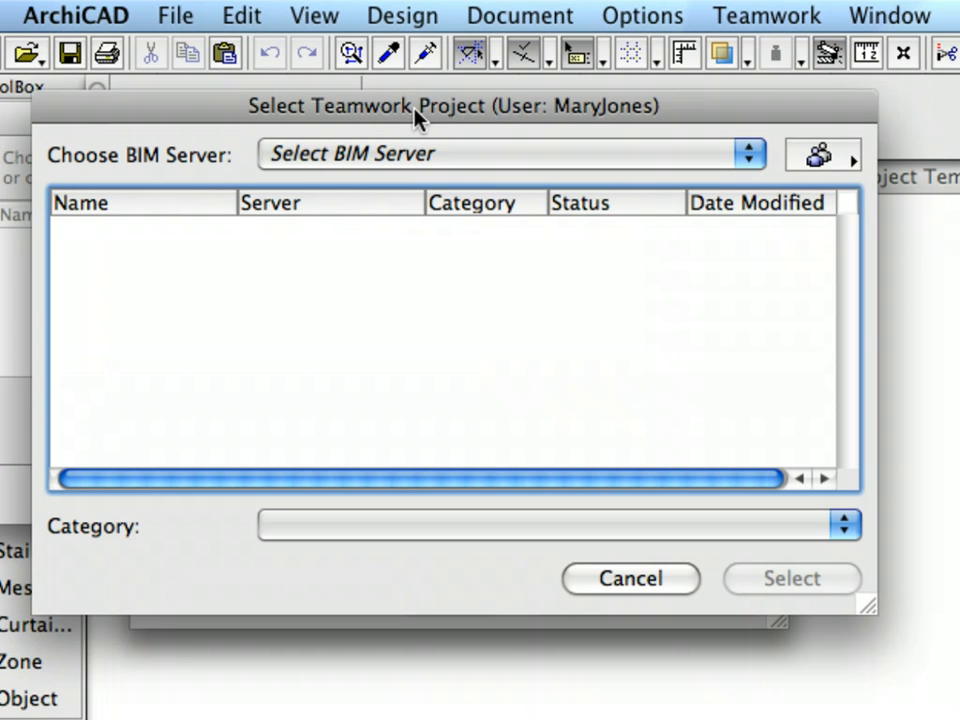
pyautogui.moveTo(424, 128)
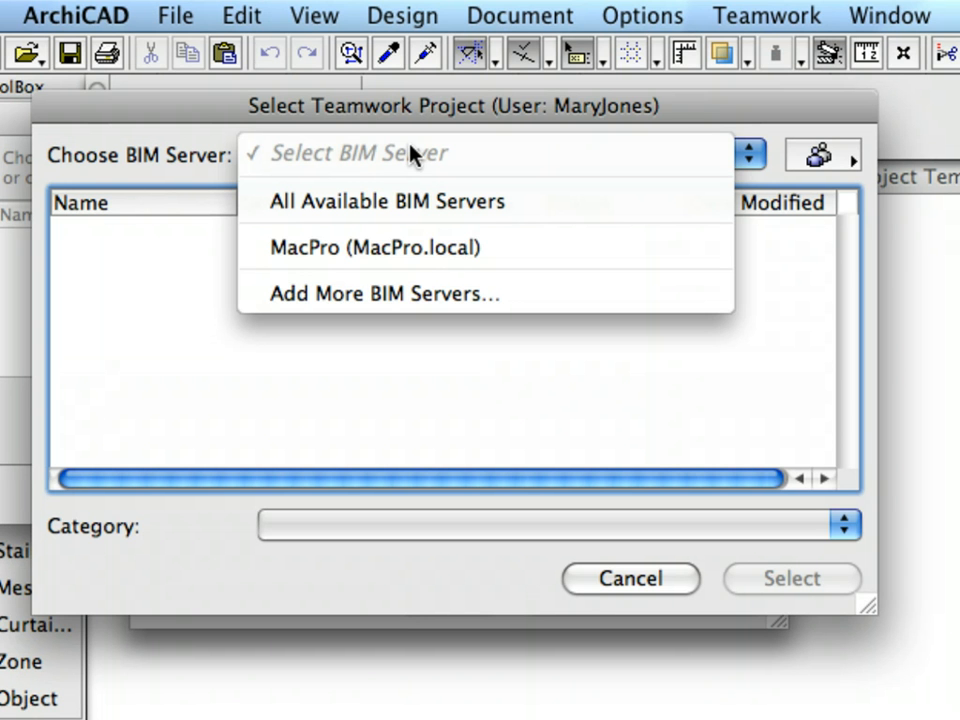
pyautogui.moveTo(488, 270)
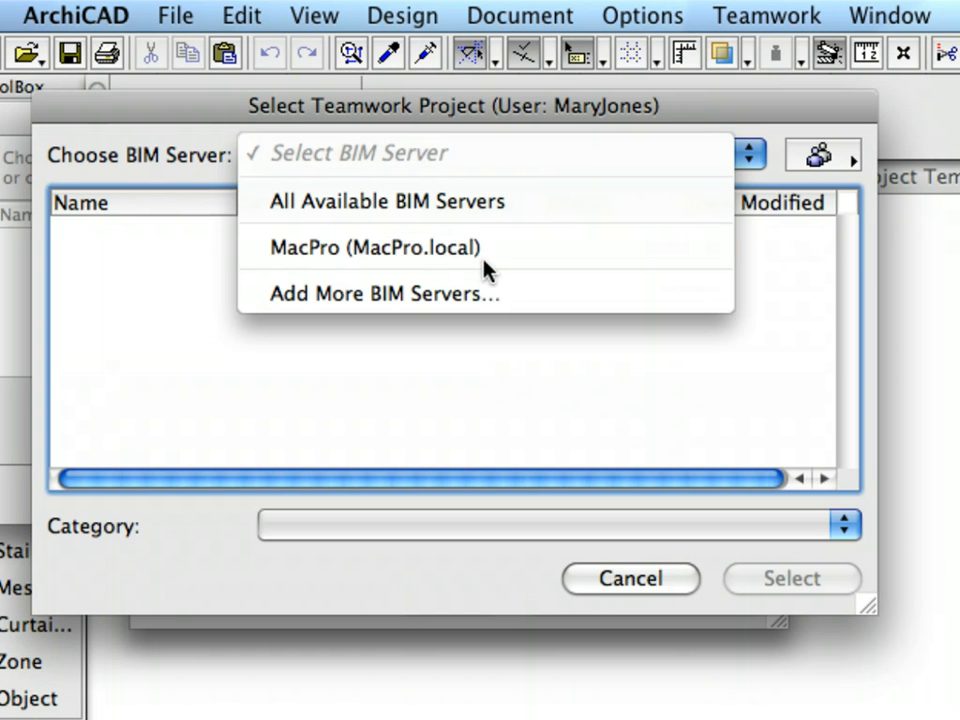
pyautogui.click(376, 248)
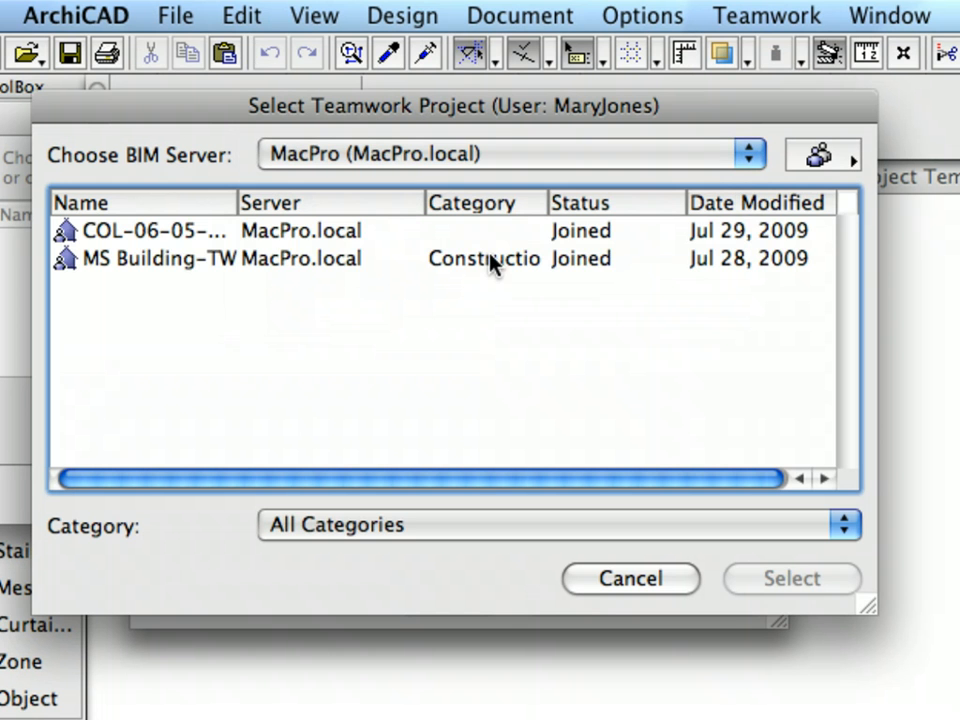
pyautogui.click(156, 232)
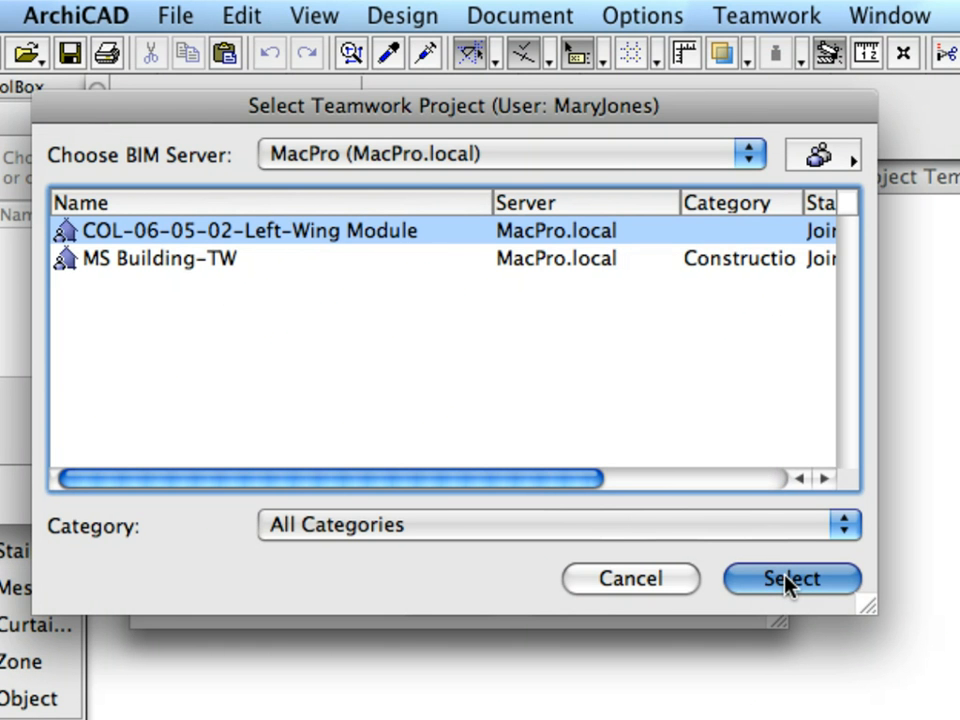
pyautogui.click(790, 580)
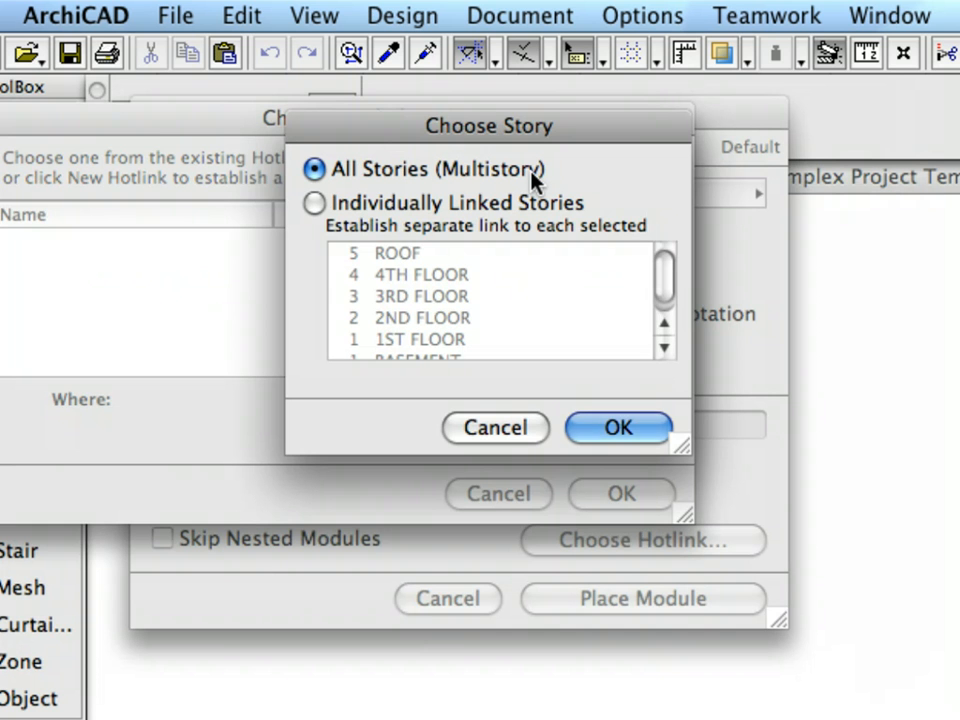
pyautogui.moveTo(570, 182)
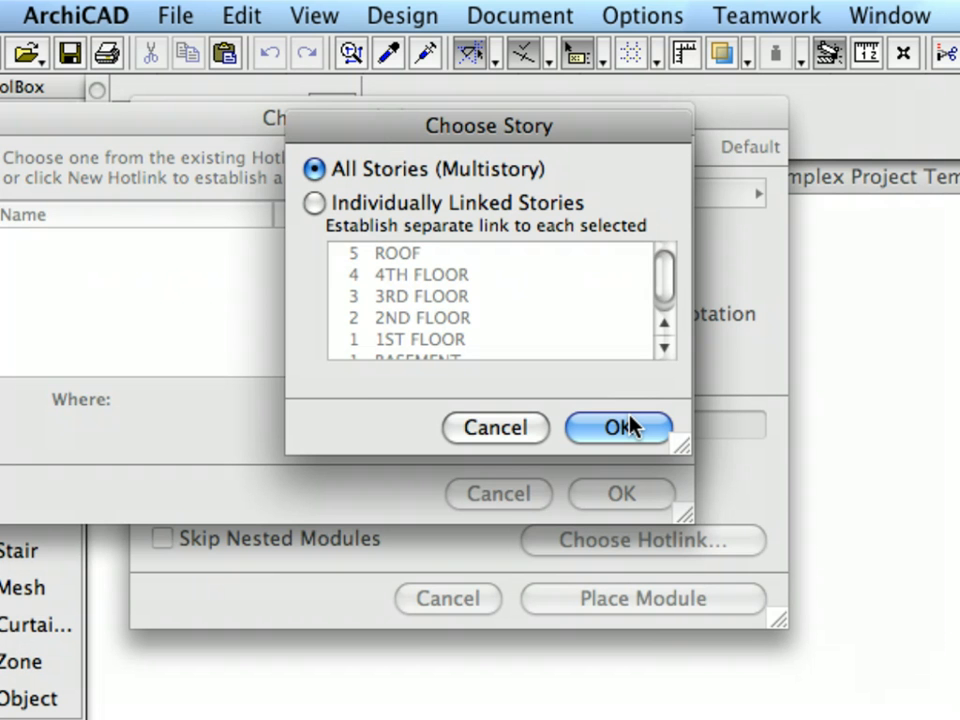
# Keep All Stories (Multistory), confirm the Left-Wing hotlink and start placing the module
pyautogui.click(618, 428)
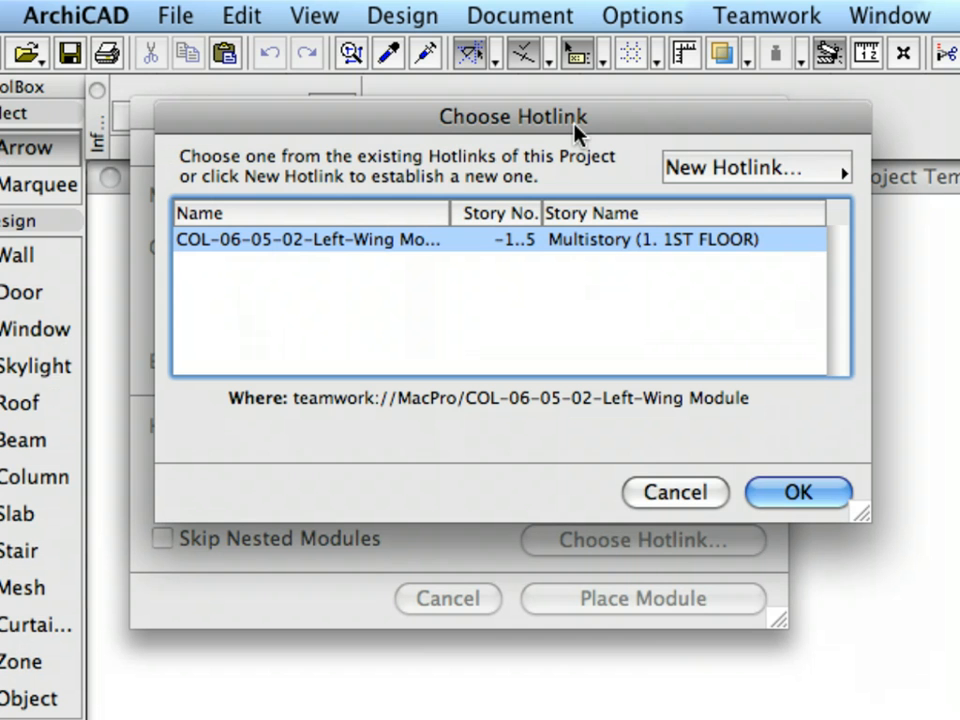
pyautogui.moveTo(592, 256)
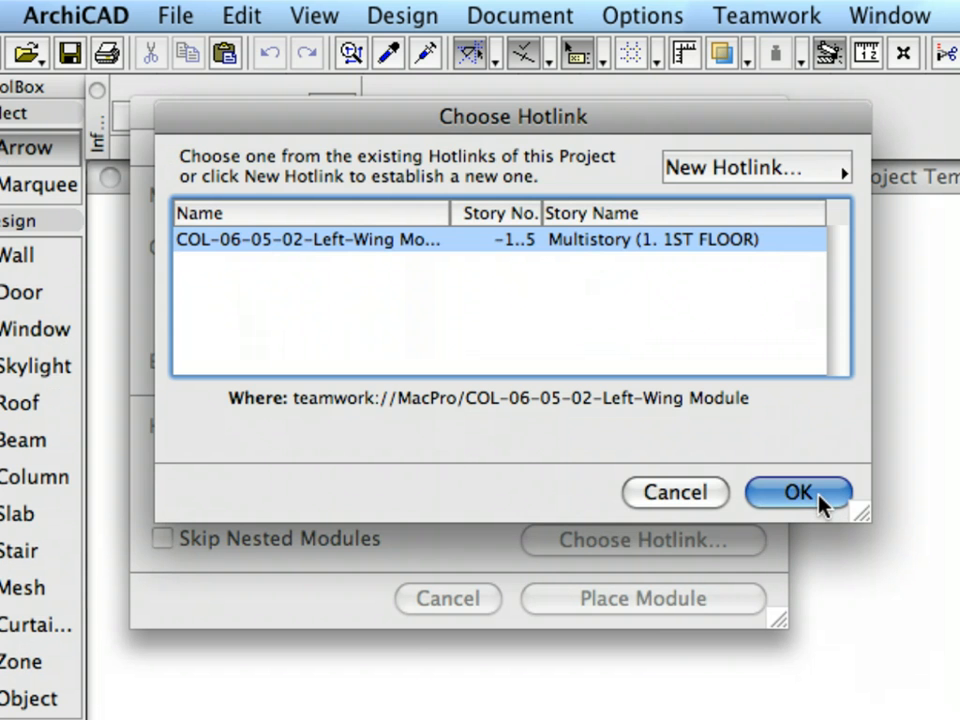
pyautogui.click(796, 492)
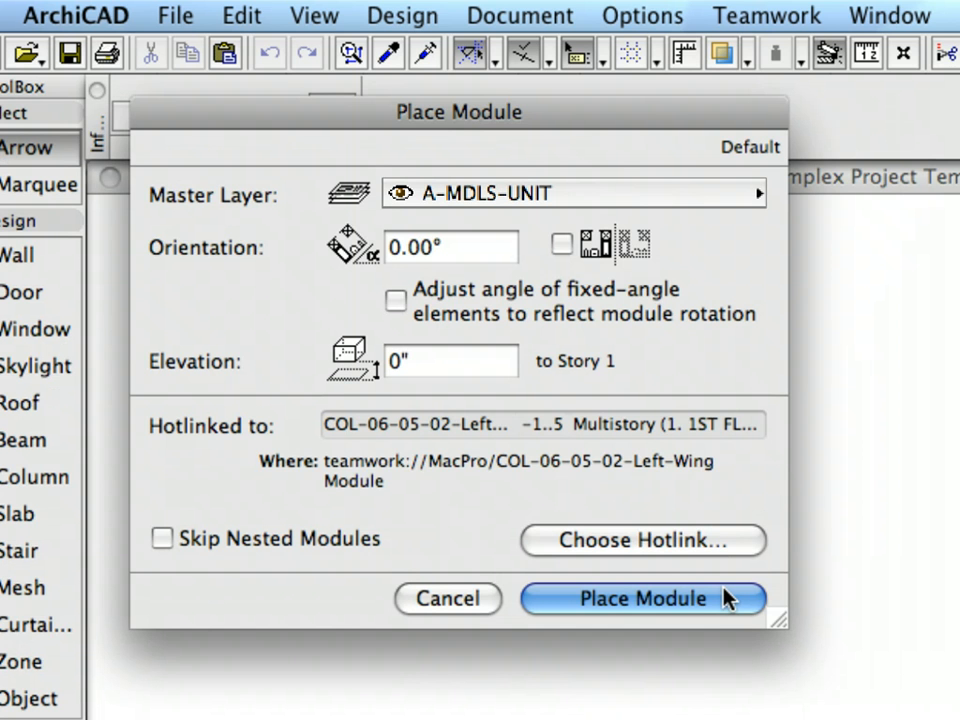
pyautogui.click(644, 598)
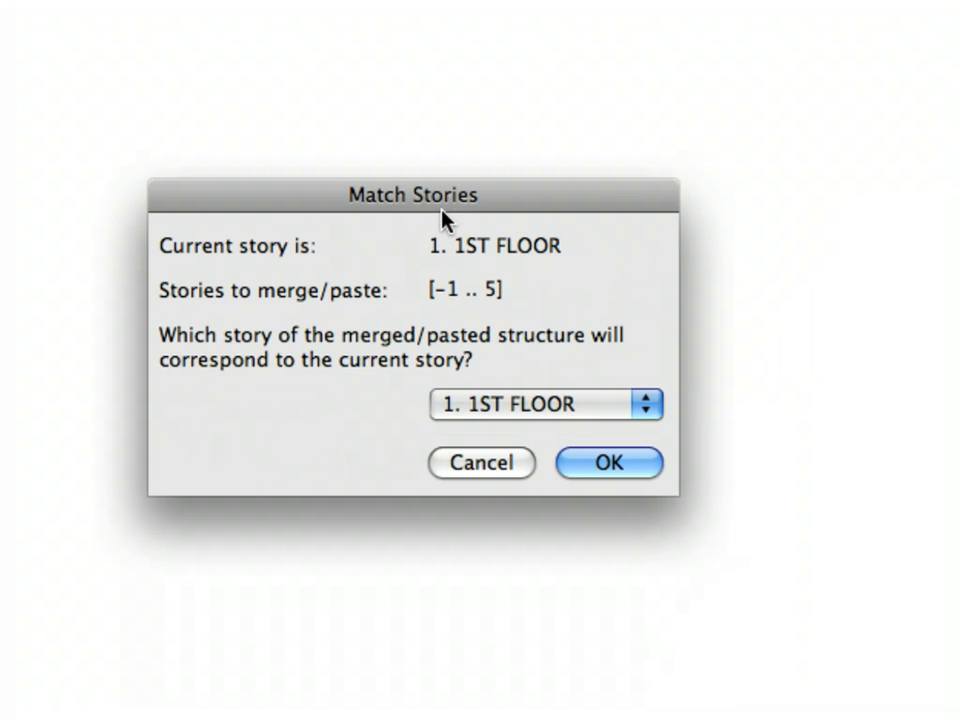
pyautogui.moveTo(670, 410)
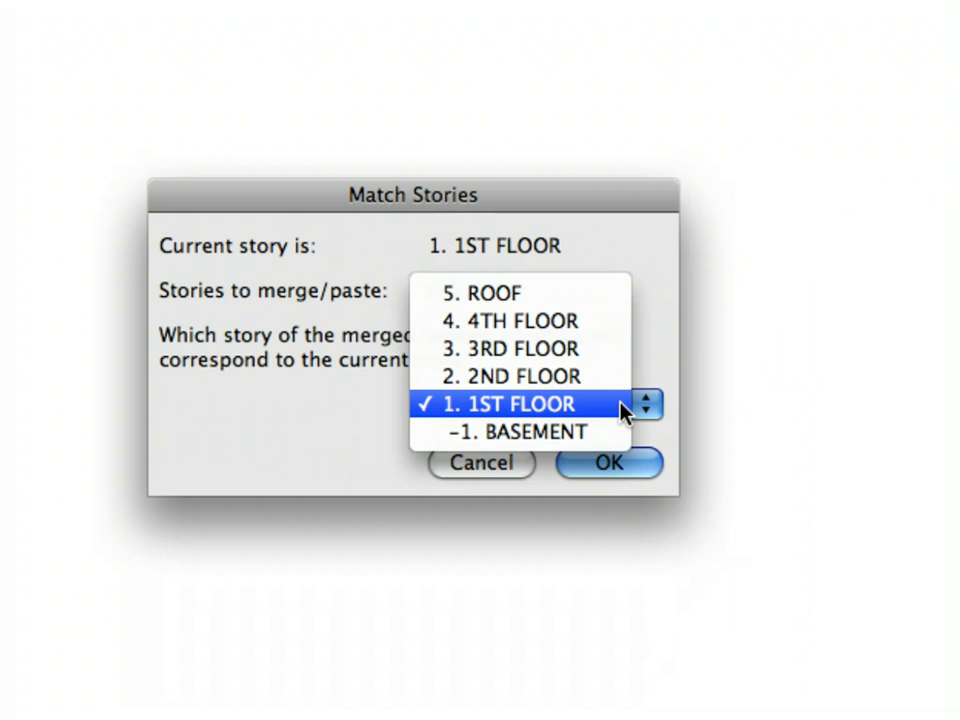
# Match the module's 1. 1ST FLOOR to the current 1ST FLOOR and confirm
pyautogui.click(512, 404)
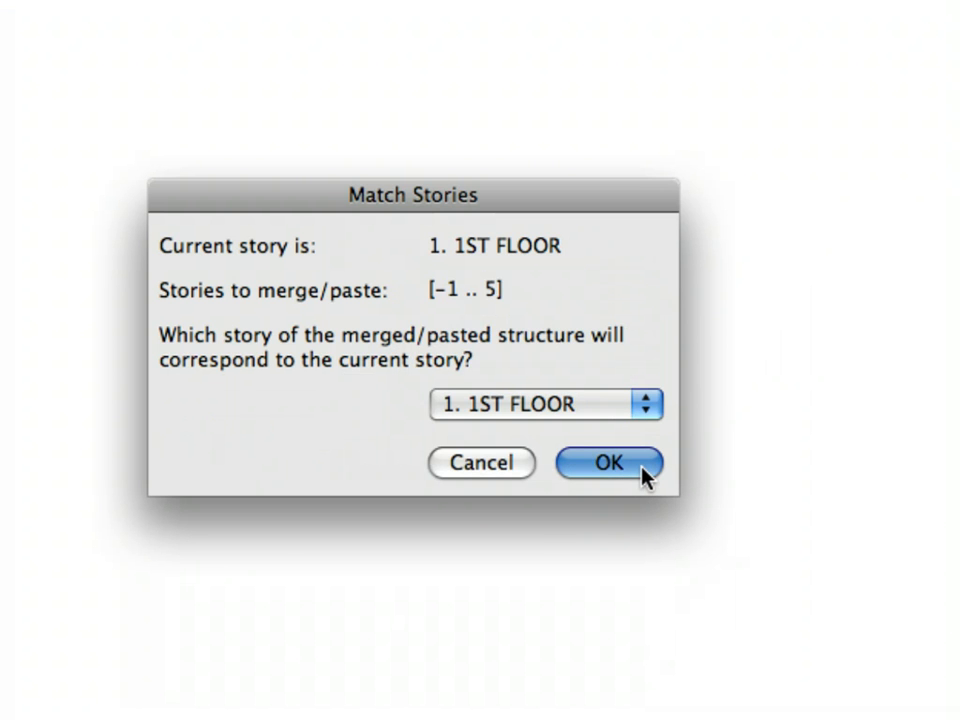
pyautogui.click(608, 464)
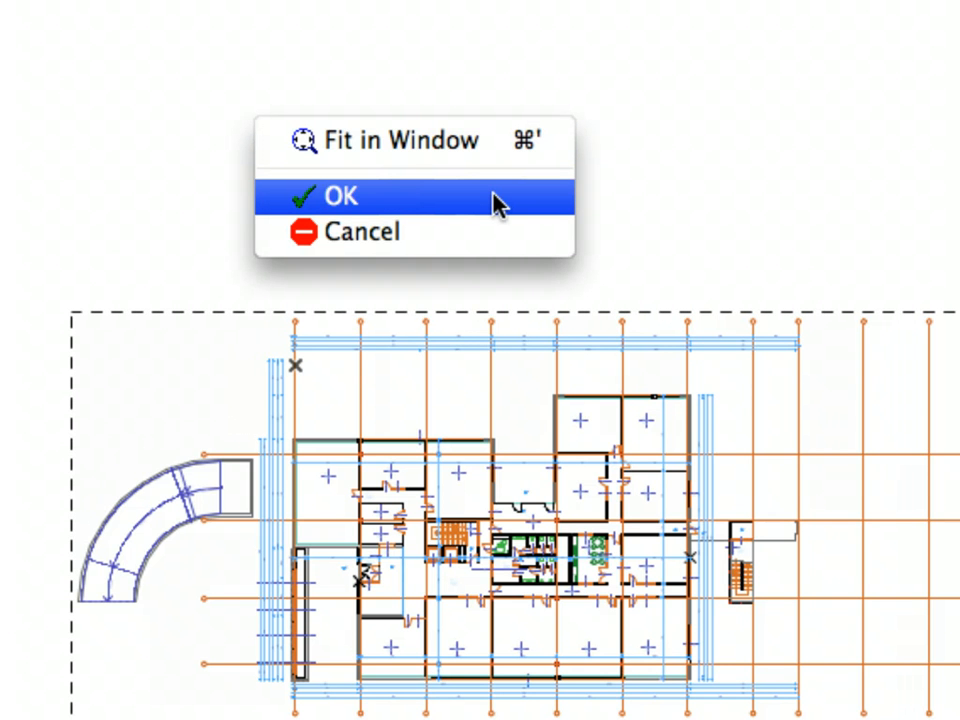
# Accept the Left-Wing Module's position on the floor plan from the pet palette
pyautogui.click(340, 196)
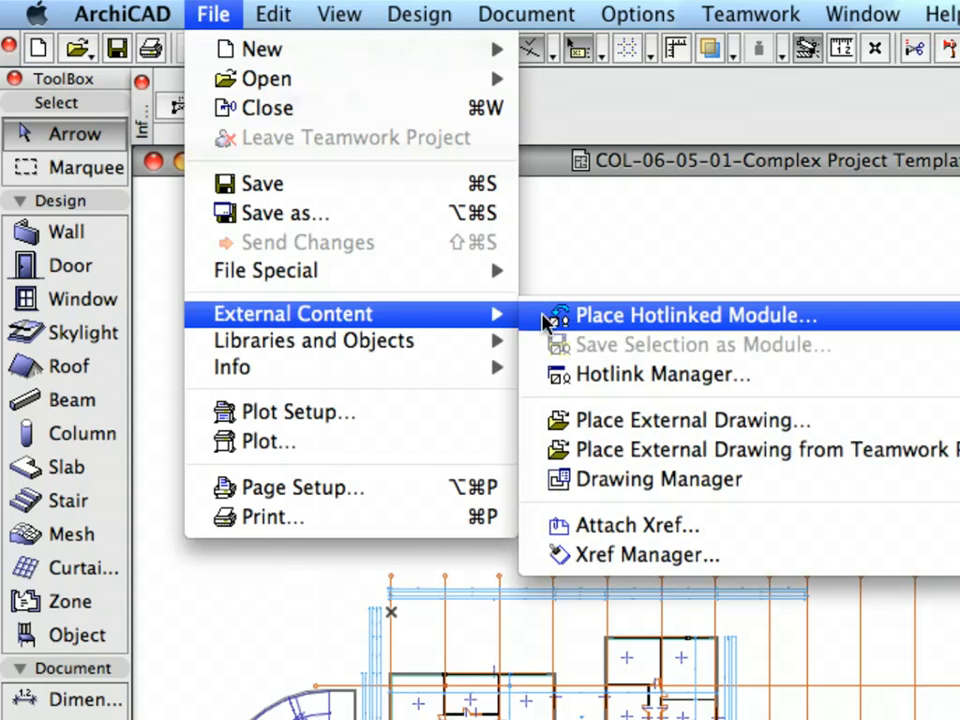
# Start another hotlinked module and pick COL-06-05-03-Right-Wing Module as its source file
pyautogui.click(692, 316)
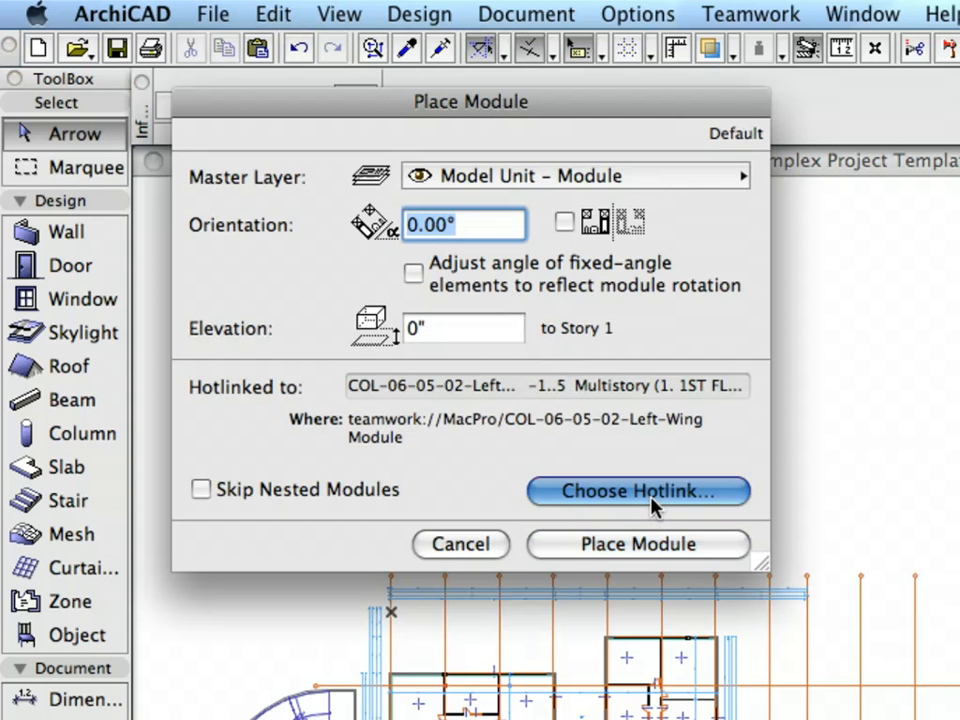
pyautogui.click(636, 492)
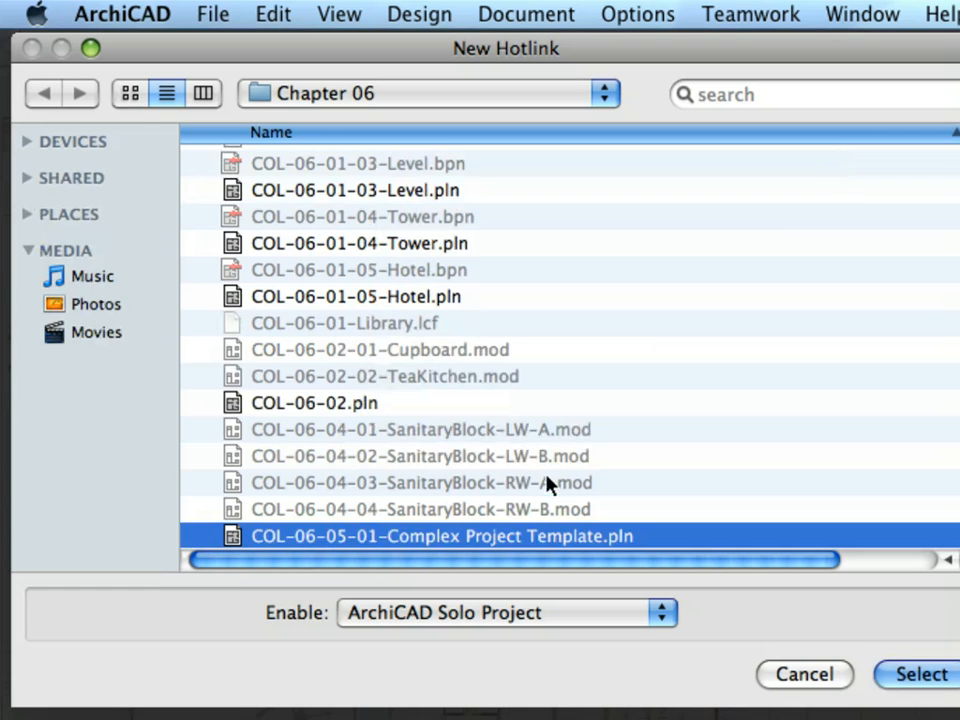
pyautogui.scroll(-3)
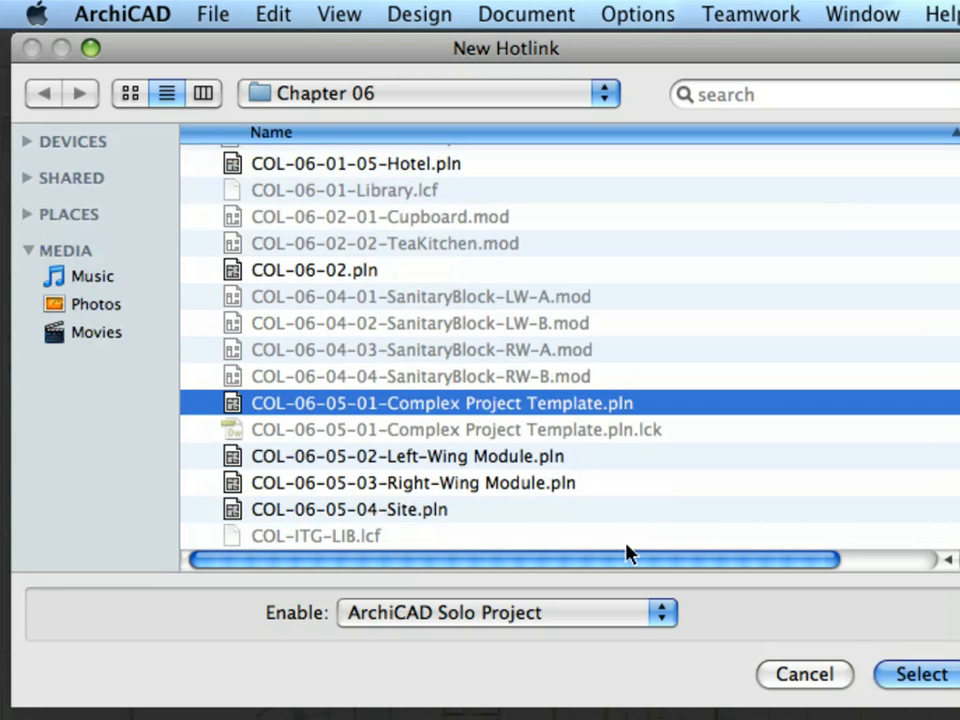
pyautogui.moveTo(556, 496)
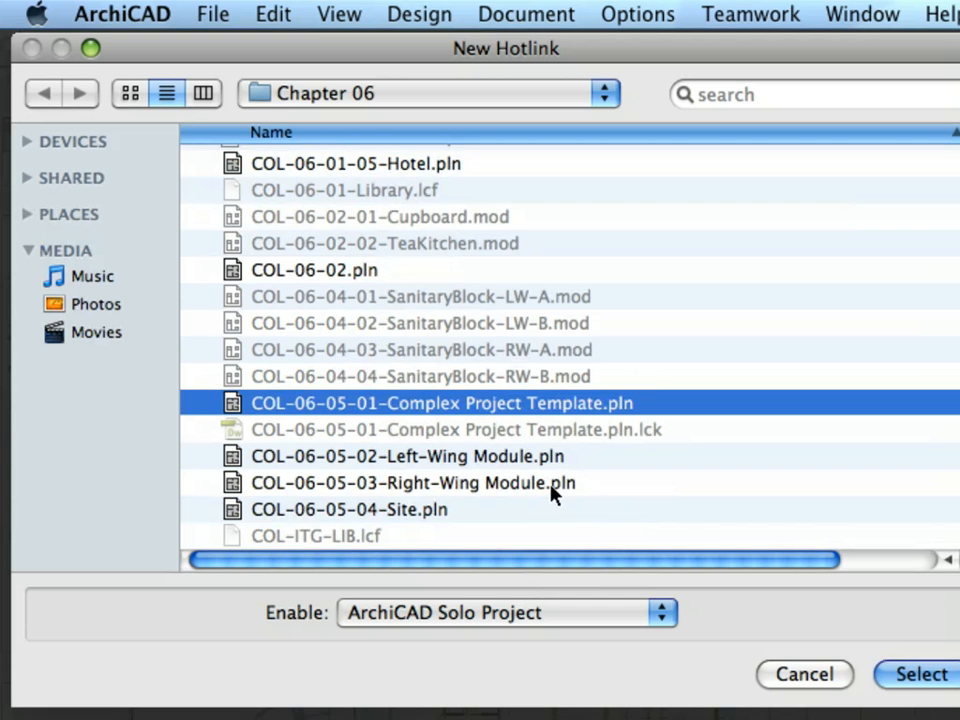
pyautogui.click(412, 482)
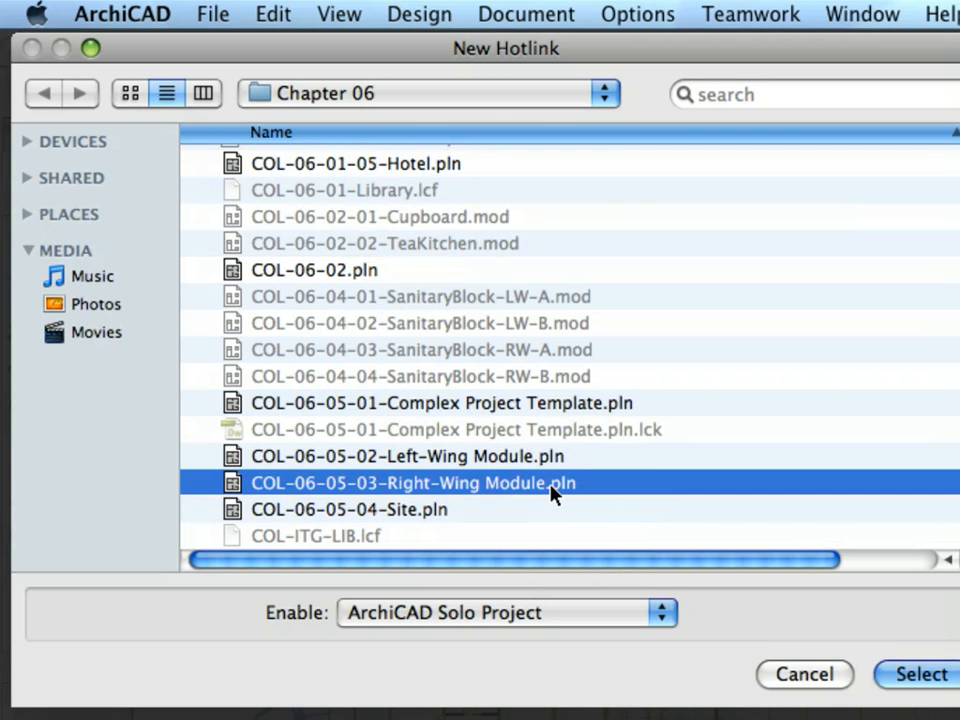
pyautogui.click(914, 674)
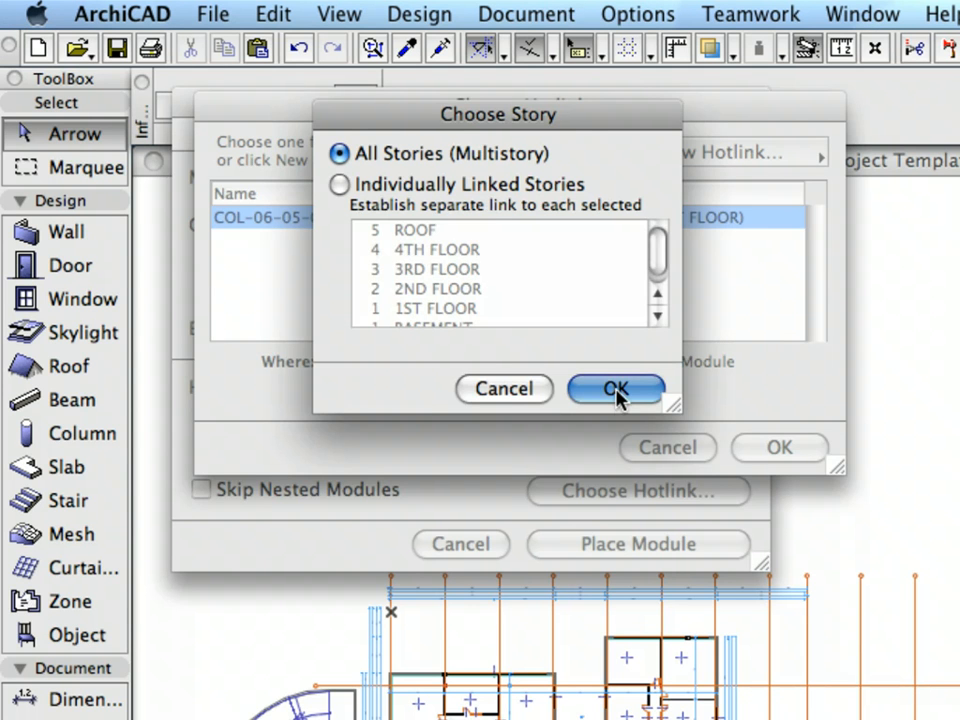
# Link all stories of the Right-Wing Module, confirm the hotlink and place it
pyautogui.click(616, 388)
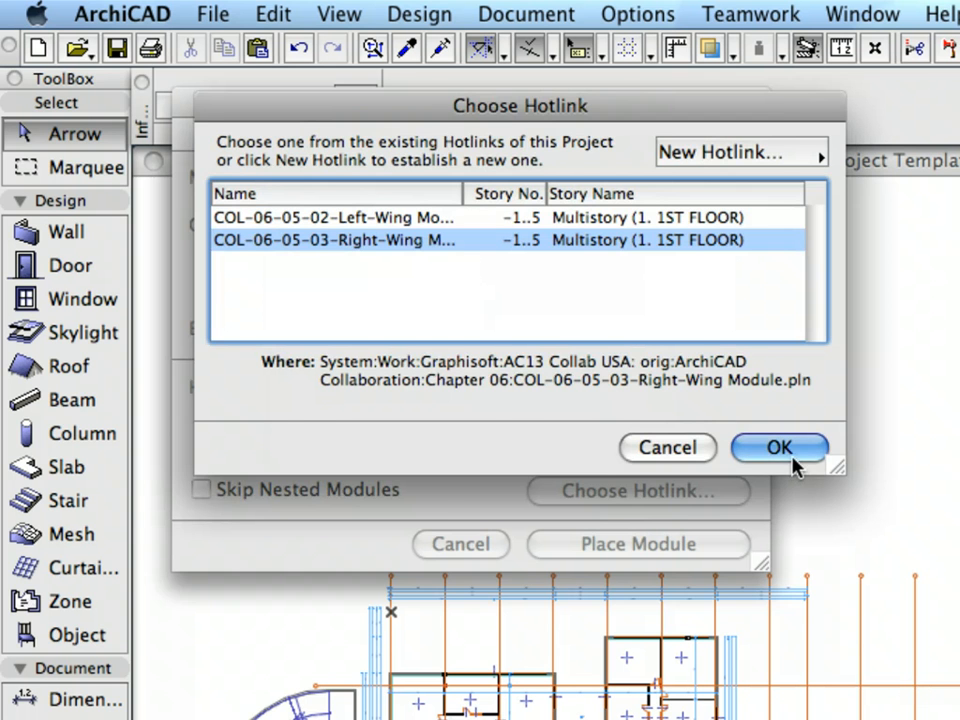
pyautogui.click(780, 448)
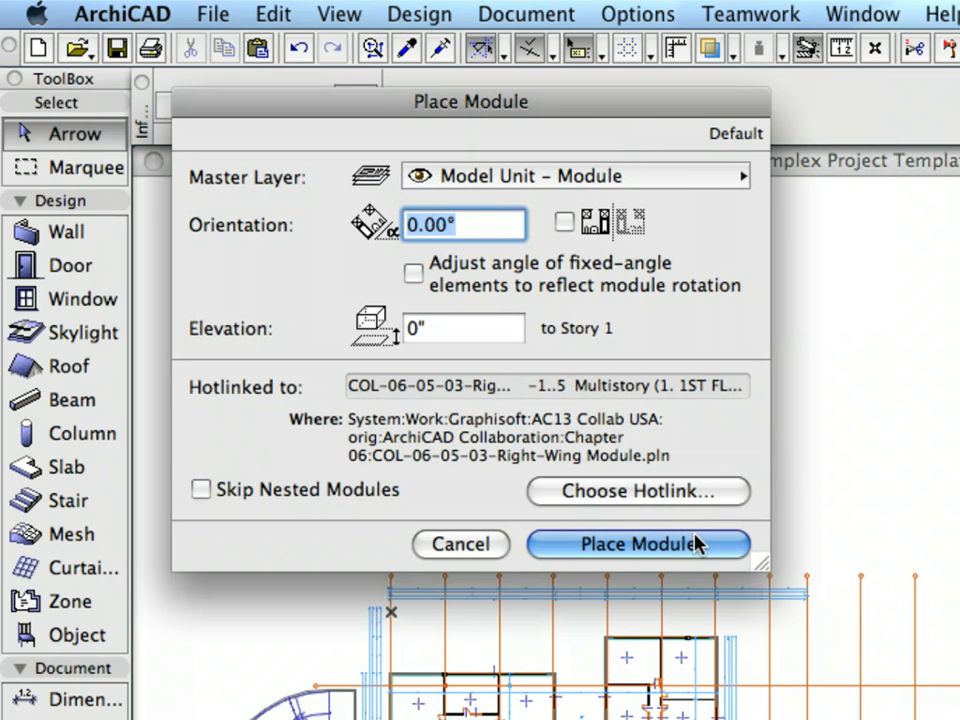
pyautogui.click(636, 544)
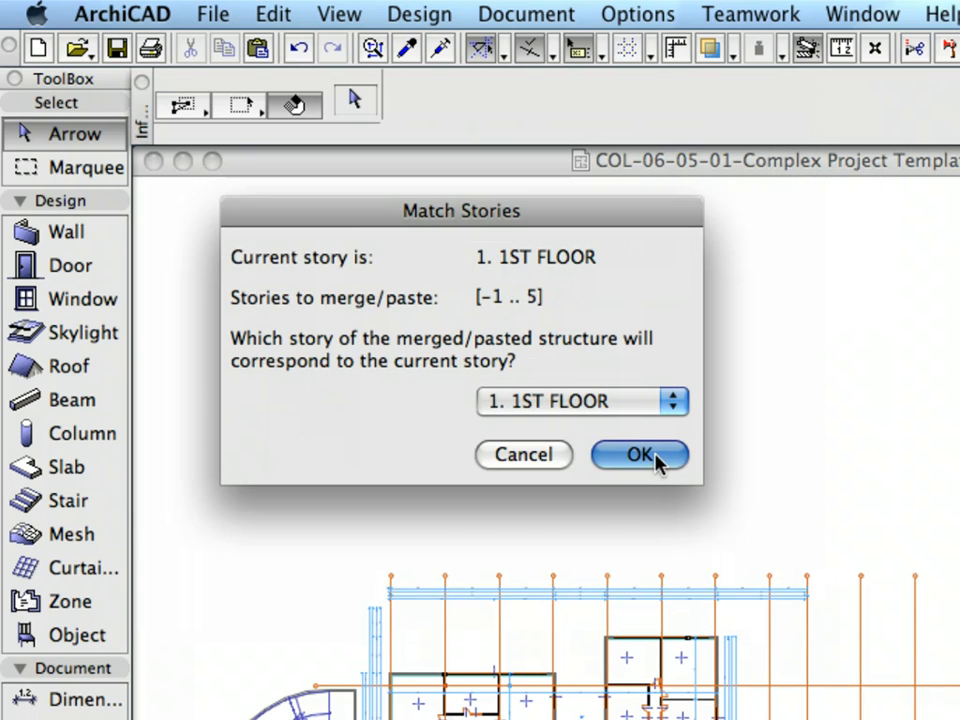
# Match the Right-Wing Module to 1. 1ST FLOOR and confirm its position beside the left wing
pyautogui.click(638, 454)
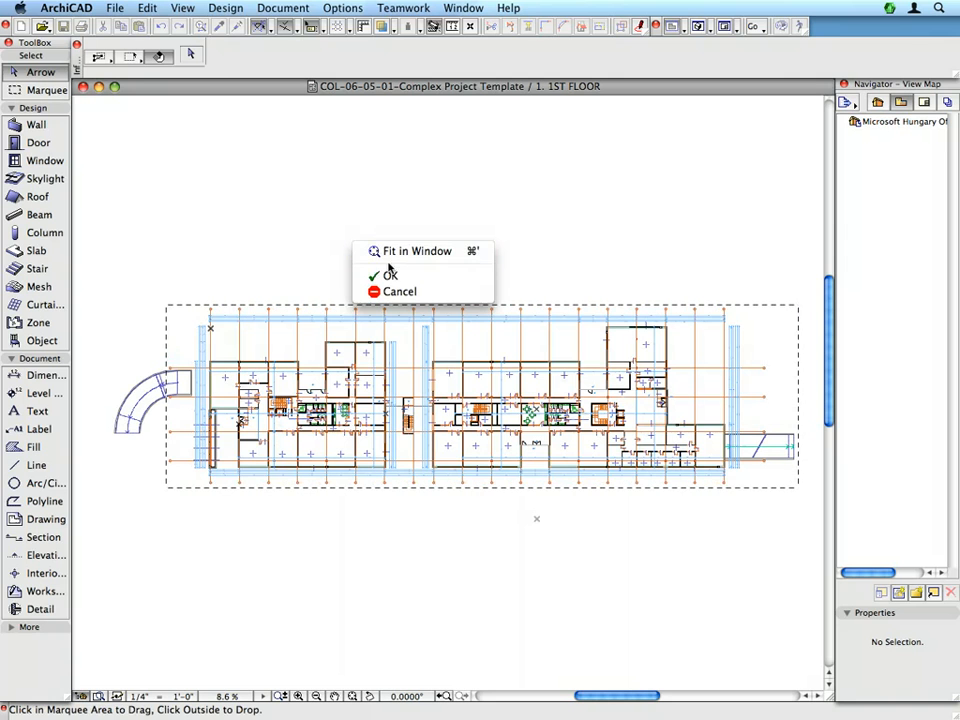
pyautogui.moveTo(412, 276)
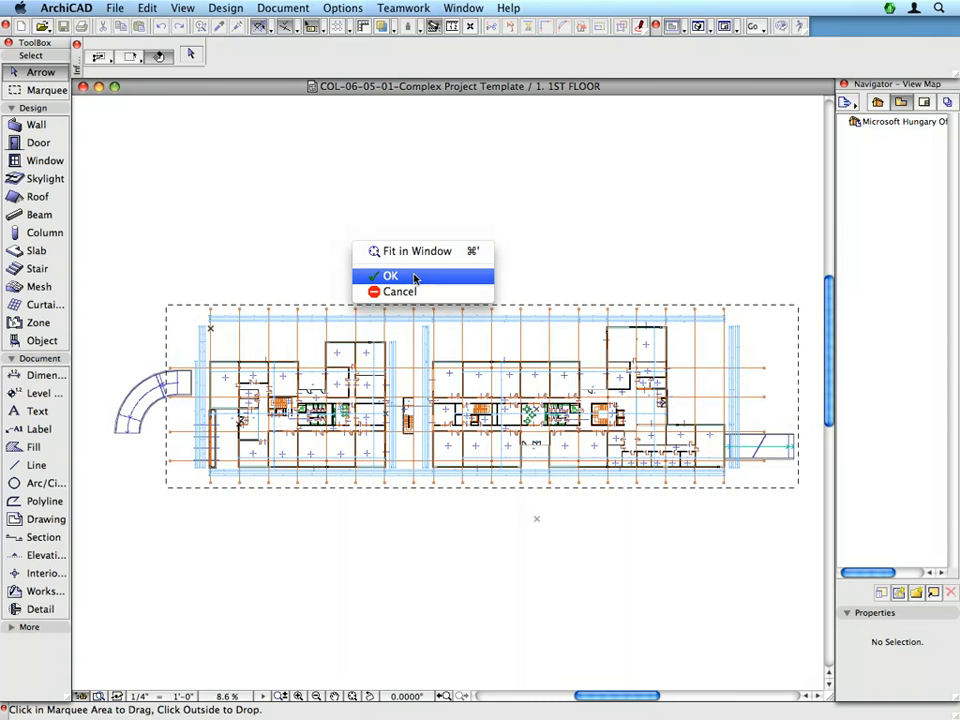
pyautogui.click(390, 276)
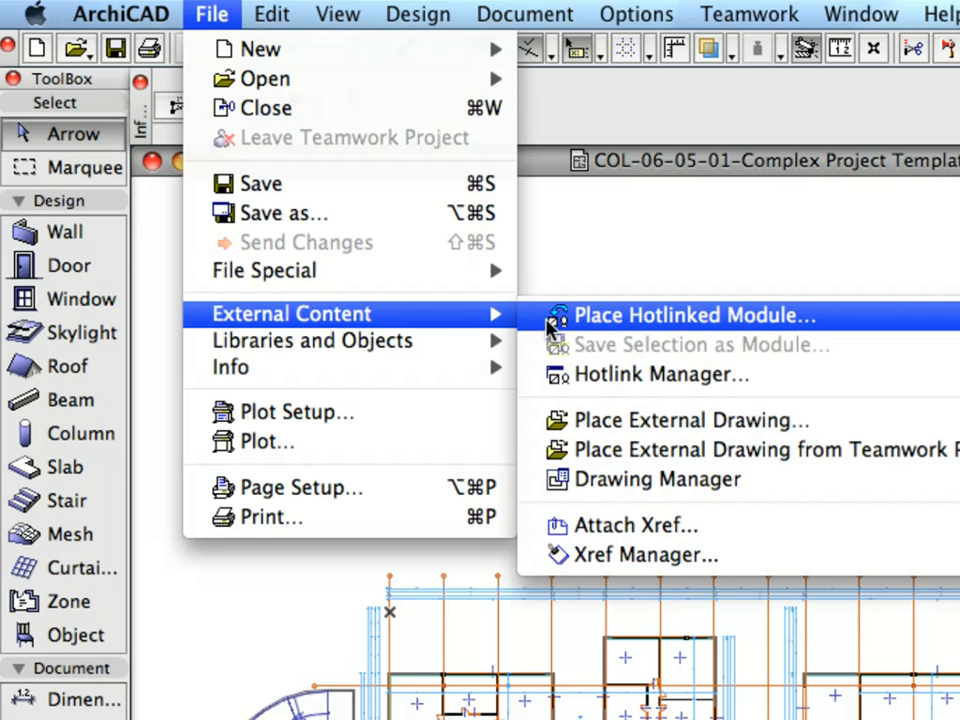
pyautogui.moveTo(564, 330)
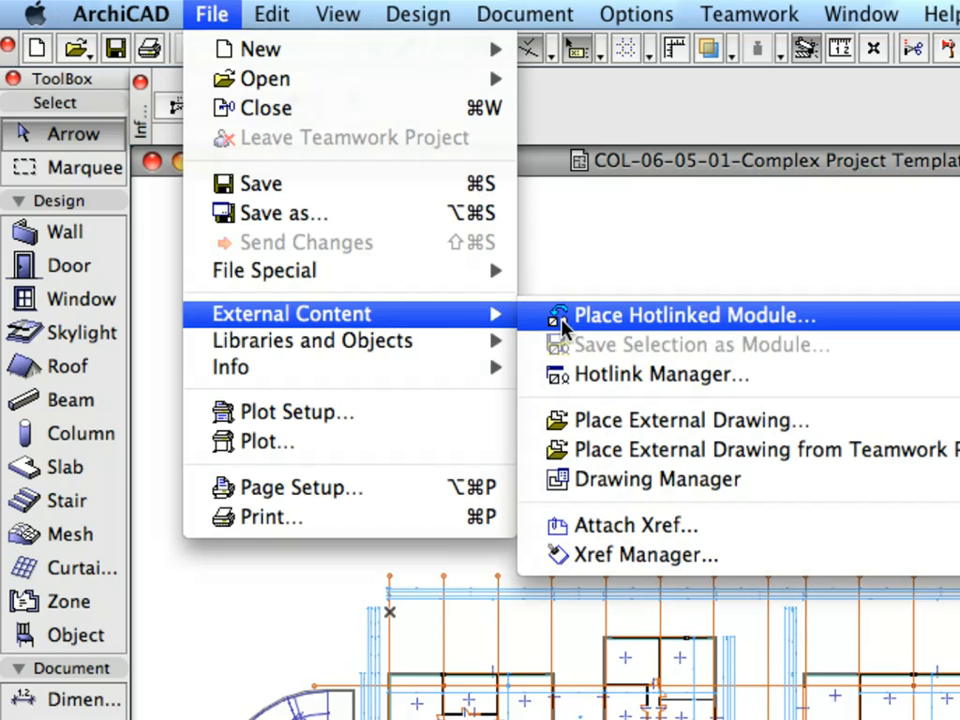
# Hotlink Site.pln across all stories and place it as a new module
pyautogui.click(692, 314)
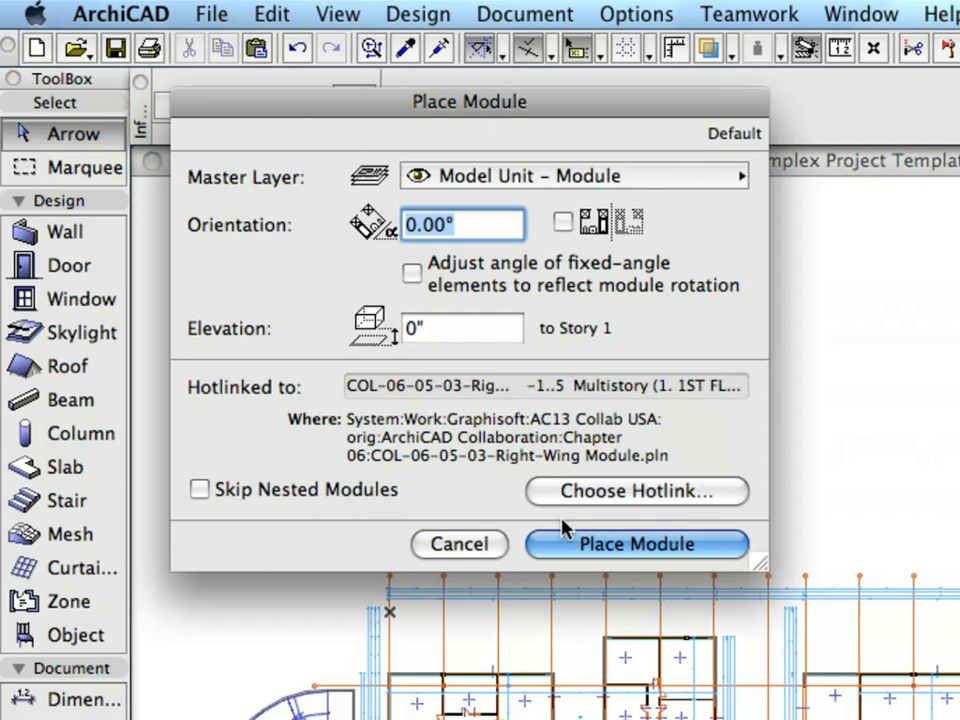
pyautogui.click(636, 492)
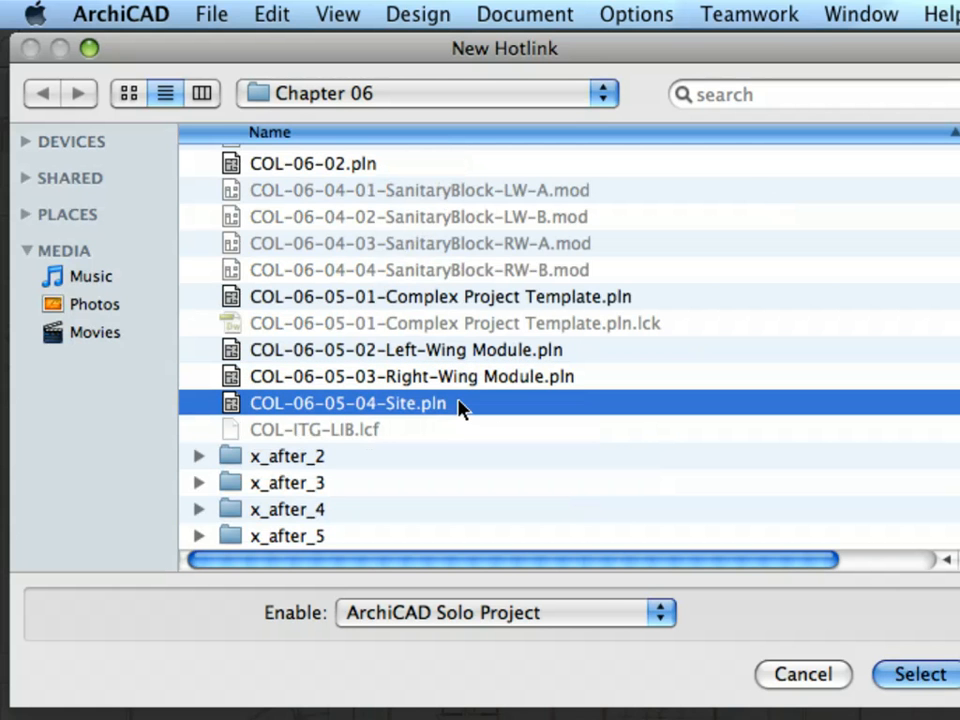
pyautogui.moveTo(876, 660)
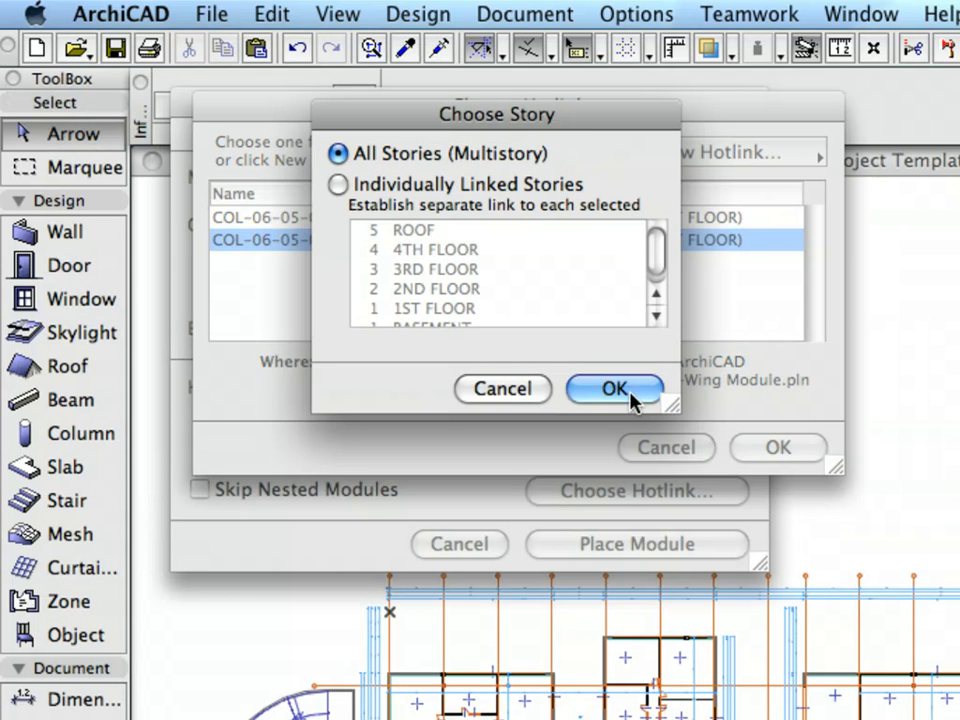
pyautogui.click(614, 388)
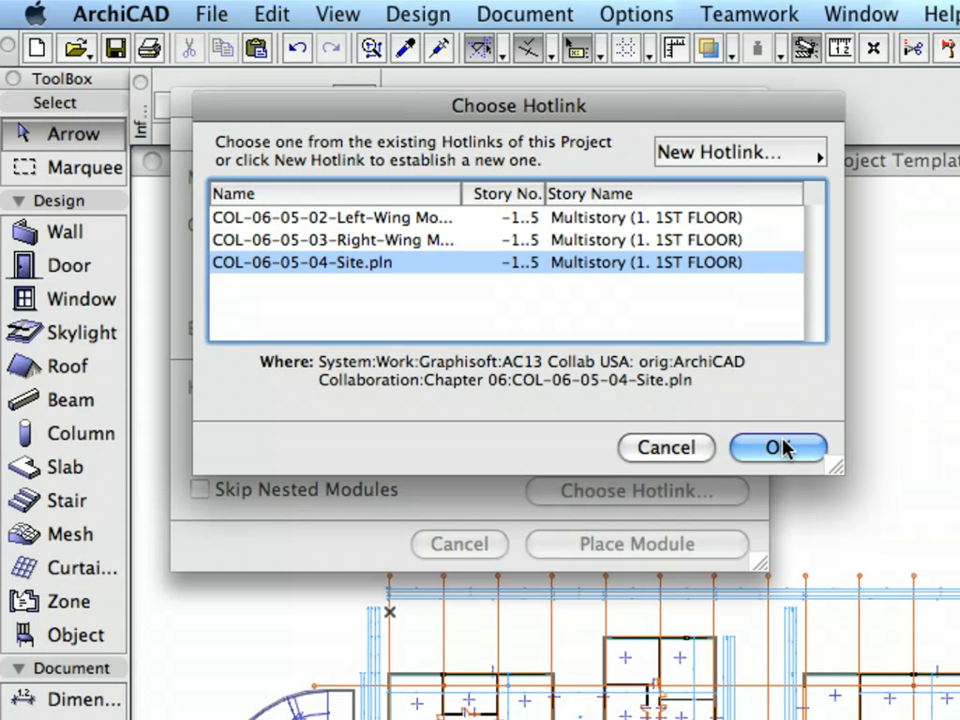
pyautogui.click(778, 448)
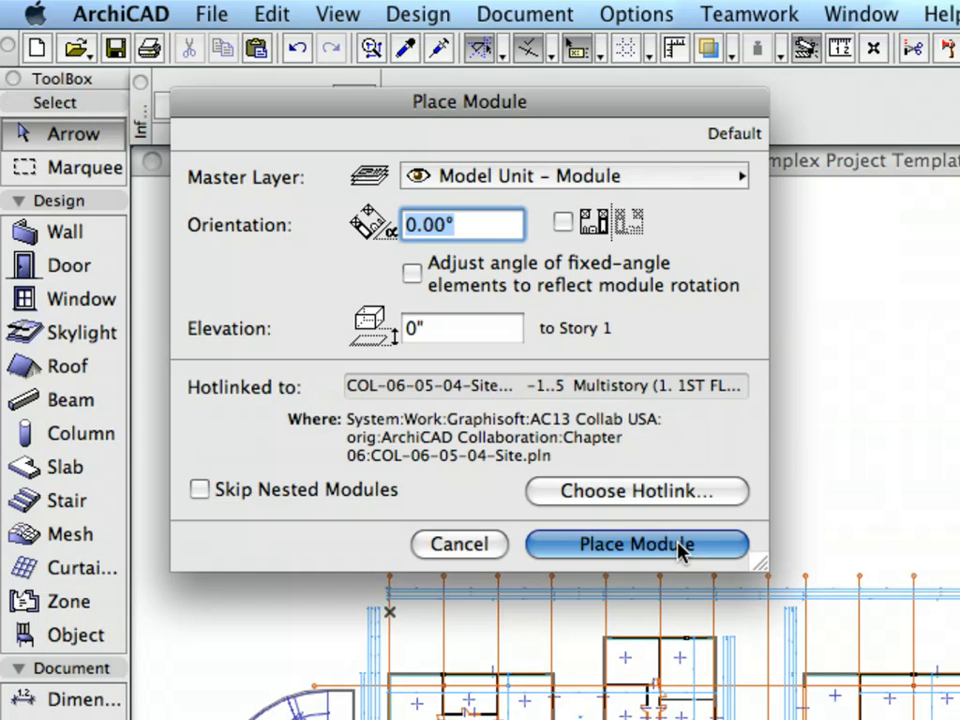
pyautogui.click(636, 544)
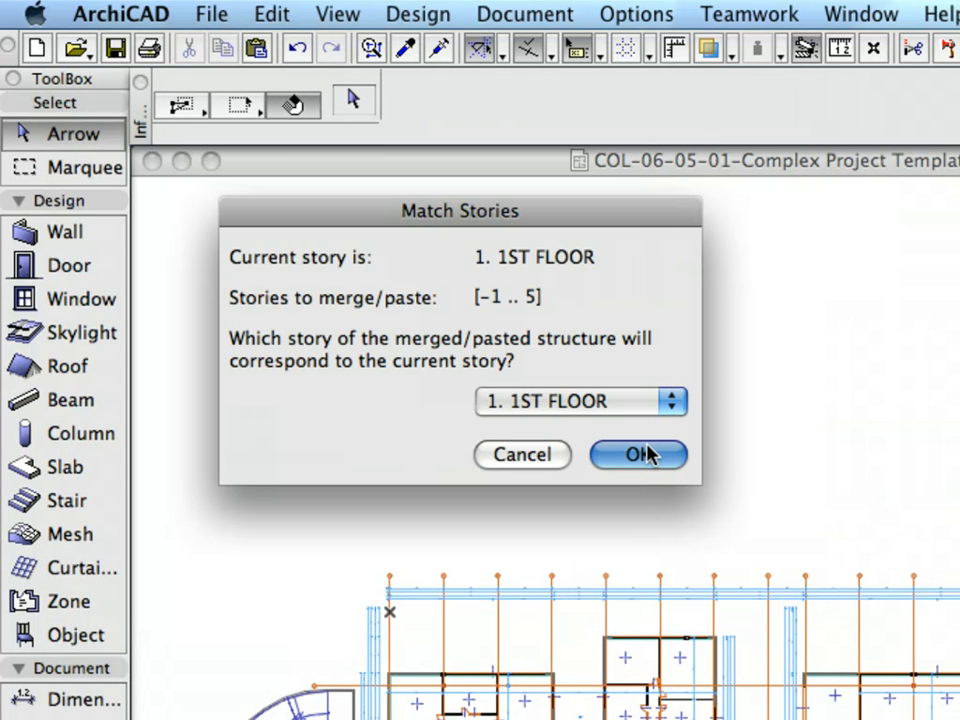
# Match the Site module to 1. 1ST FLOOR and paste it at Original Location with Keep Current View
pyautogui.click(638, 454)
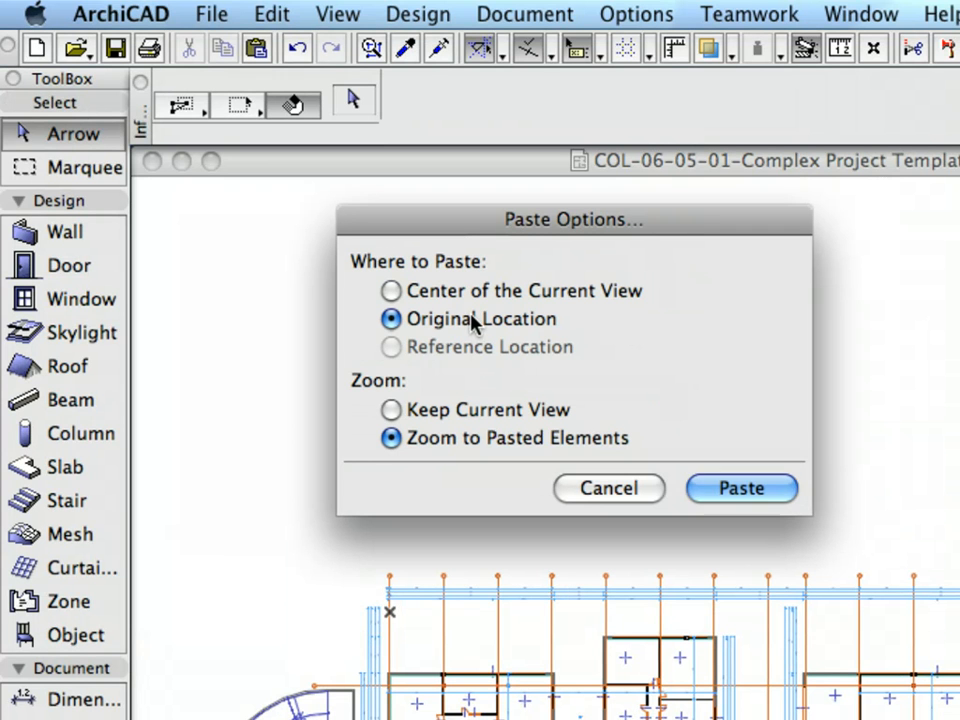
pyautogui.click(392, 410)
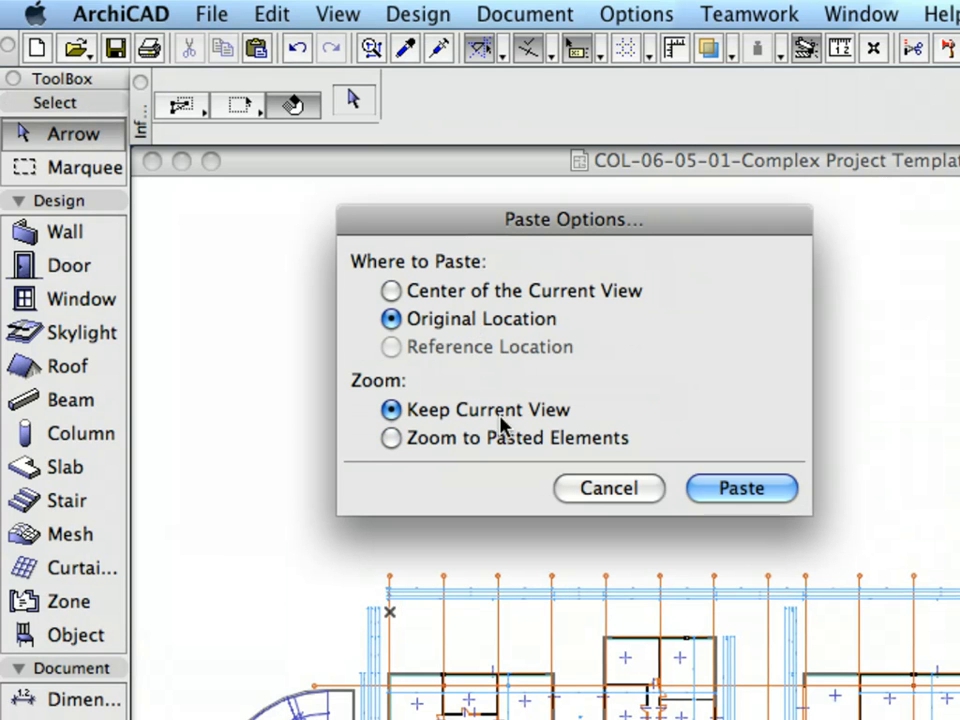
pyautogui.moveTo(740, 488)
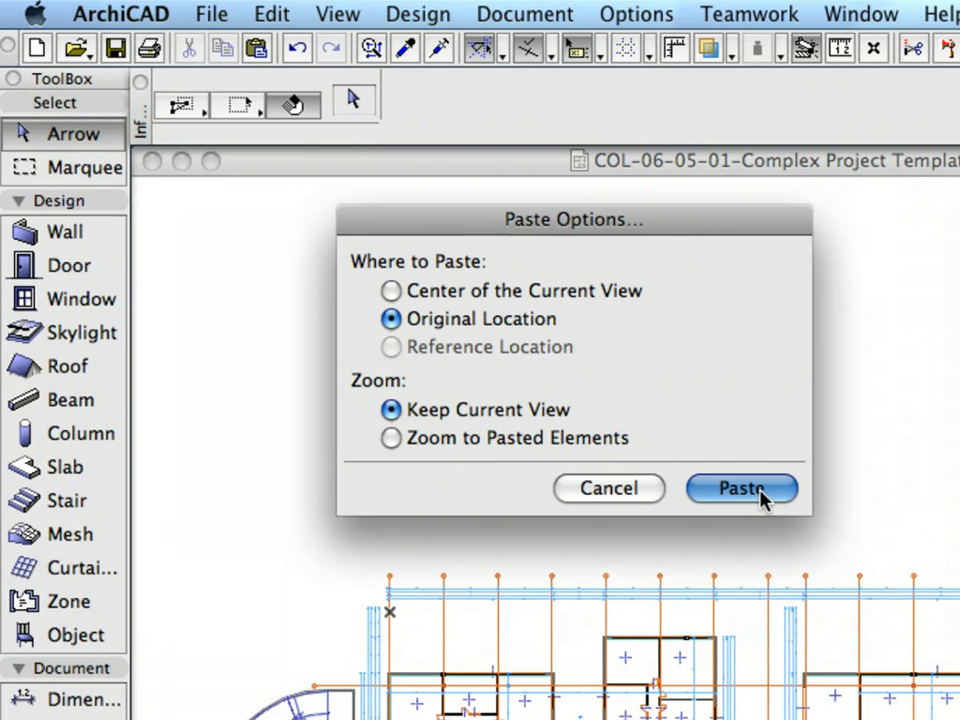
pyautogui.click(740, 488)
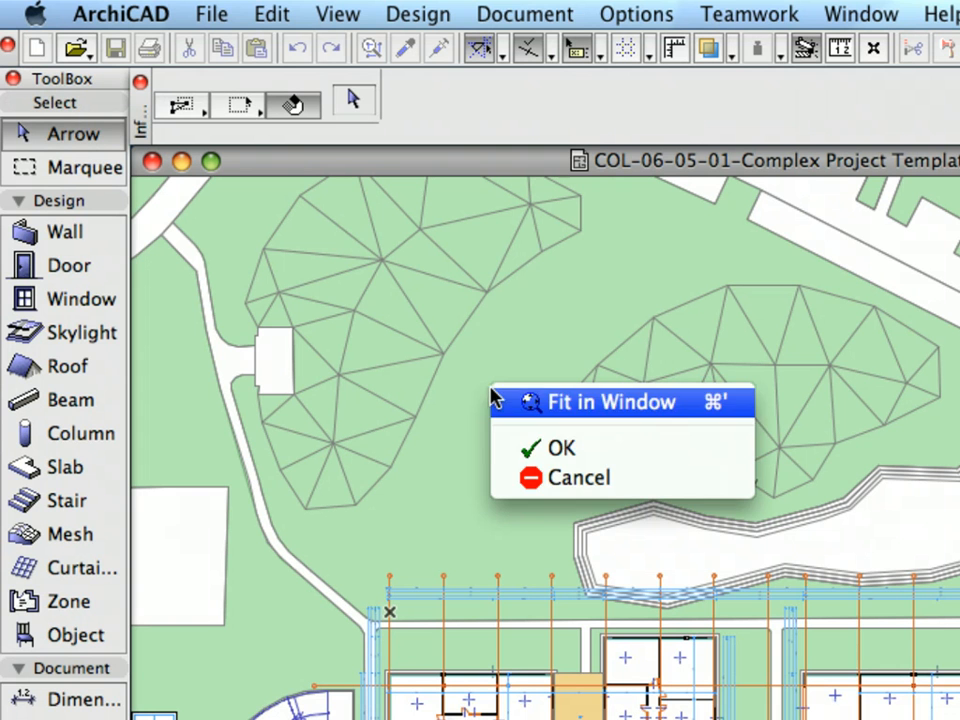
pyautogui.moveTo(640, 460)
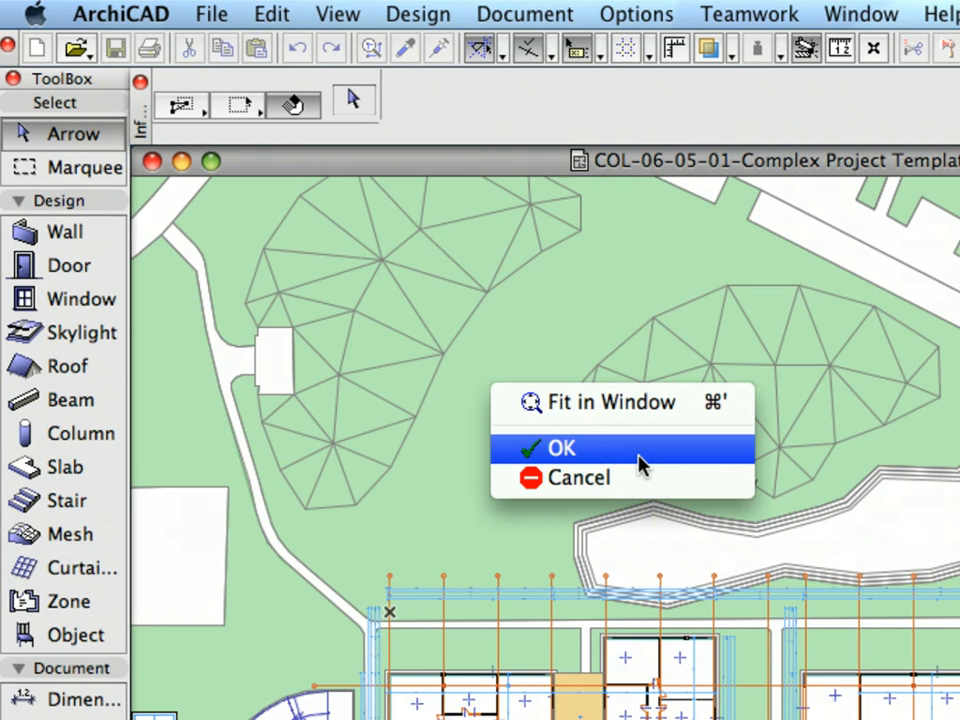
pyautogui.click(562, 448)
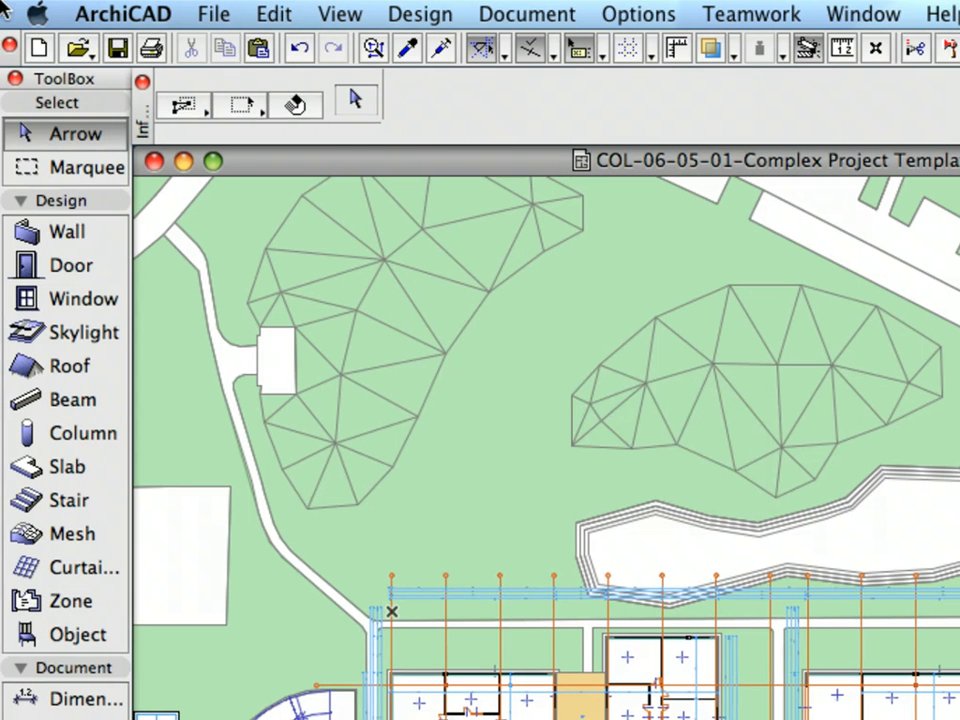
pyautogui.moveTo(392, 228)
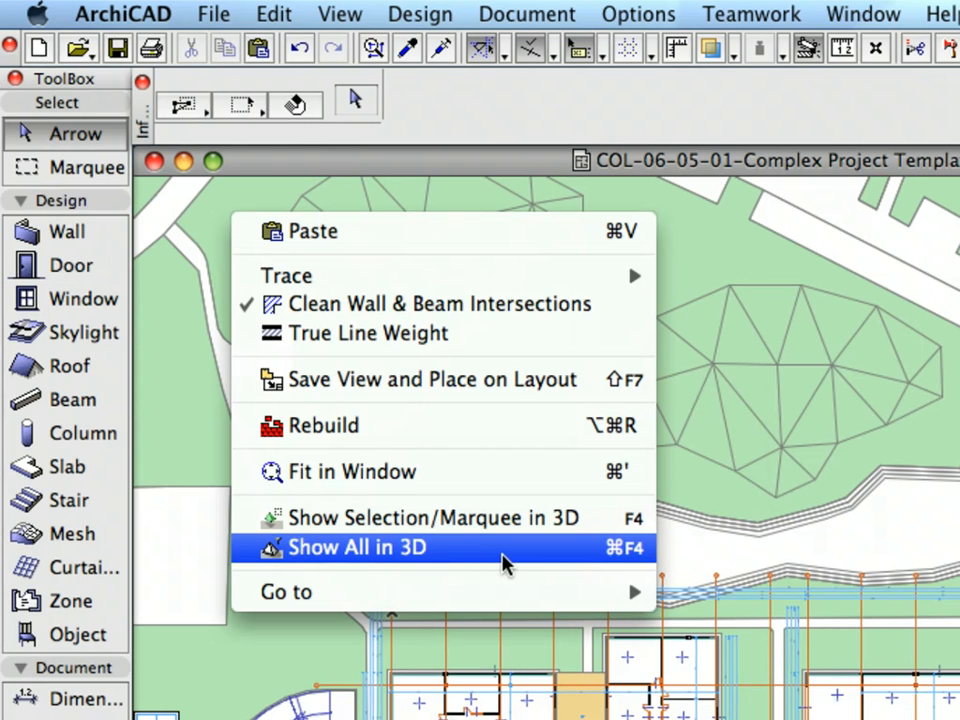
# Show the whole project — both wings and site — in a 3D window
pyautogui.click(356, 548)
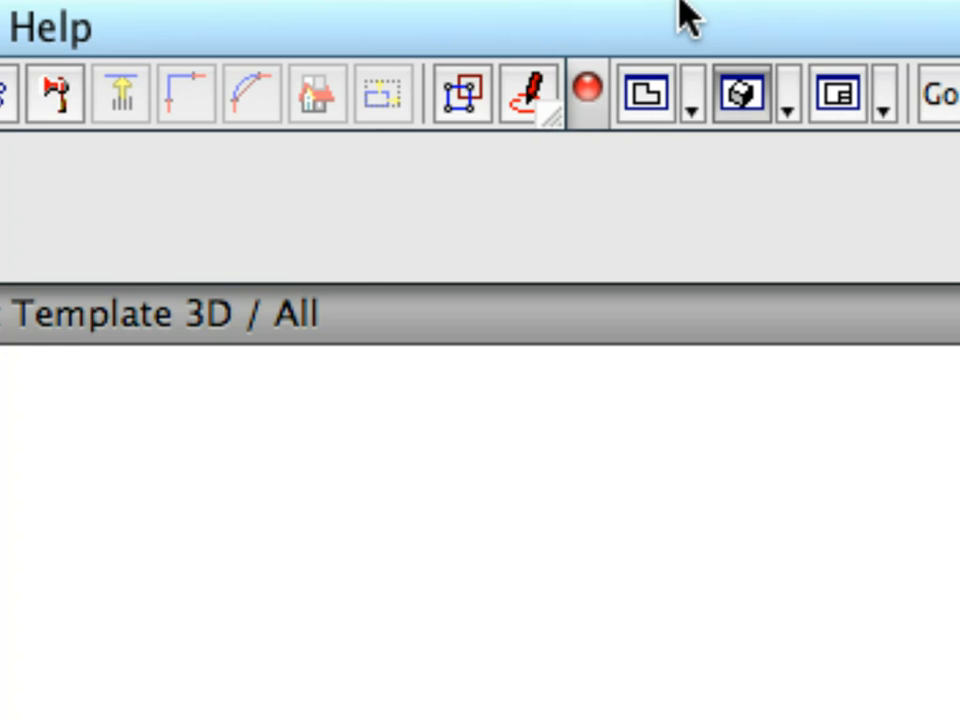
pyautogui.moveTo(460, 96)
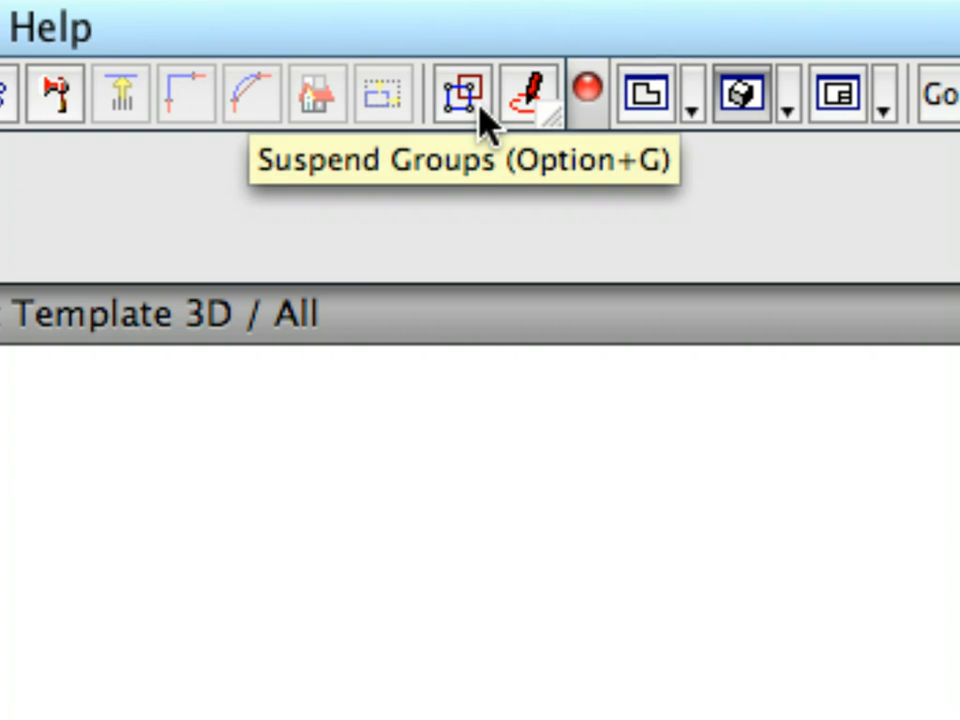
pyautogui.moveTo(480, 210)
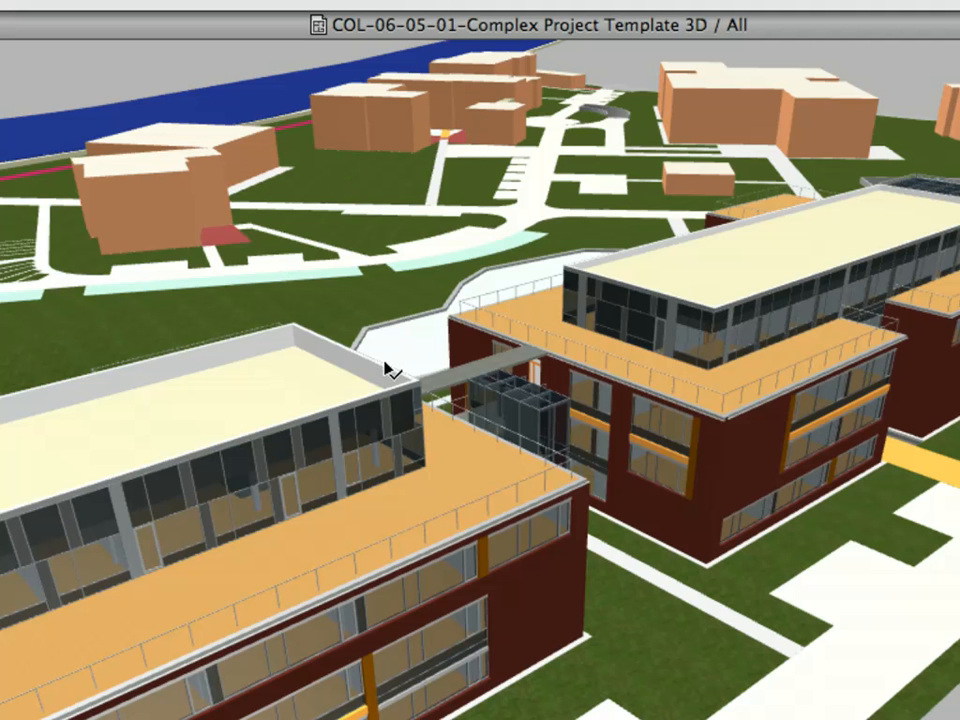
pyautogui.click(384, 368)
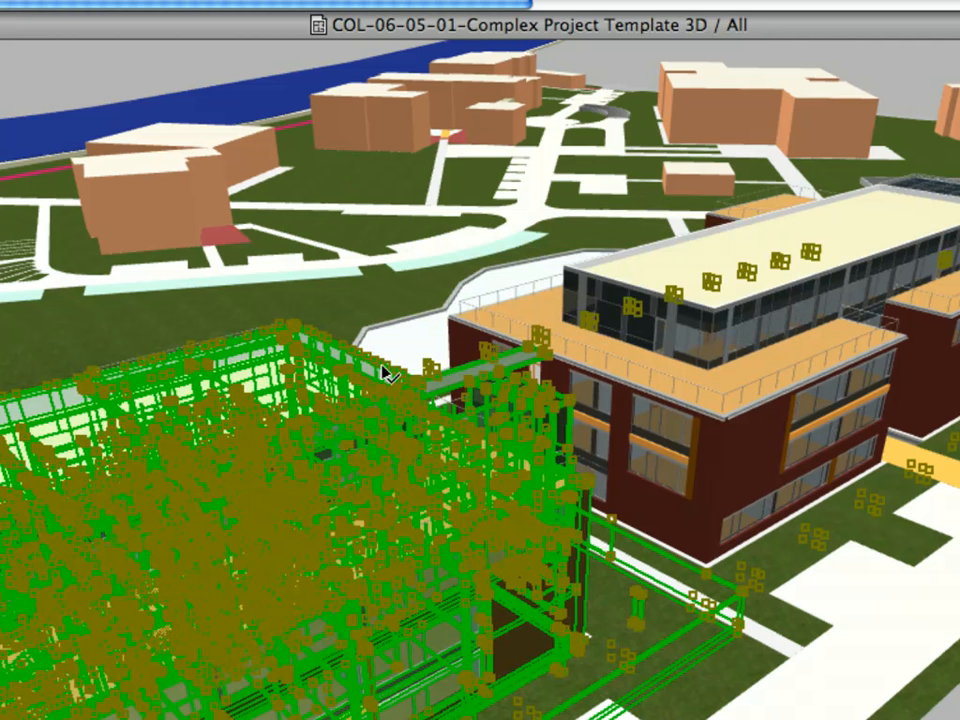
pyautogui.click(384, 374)
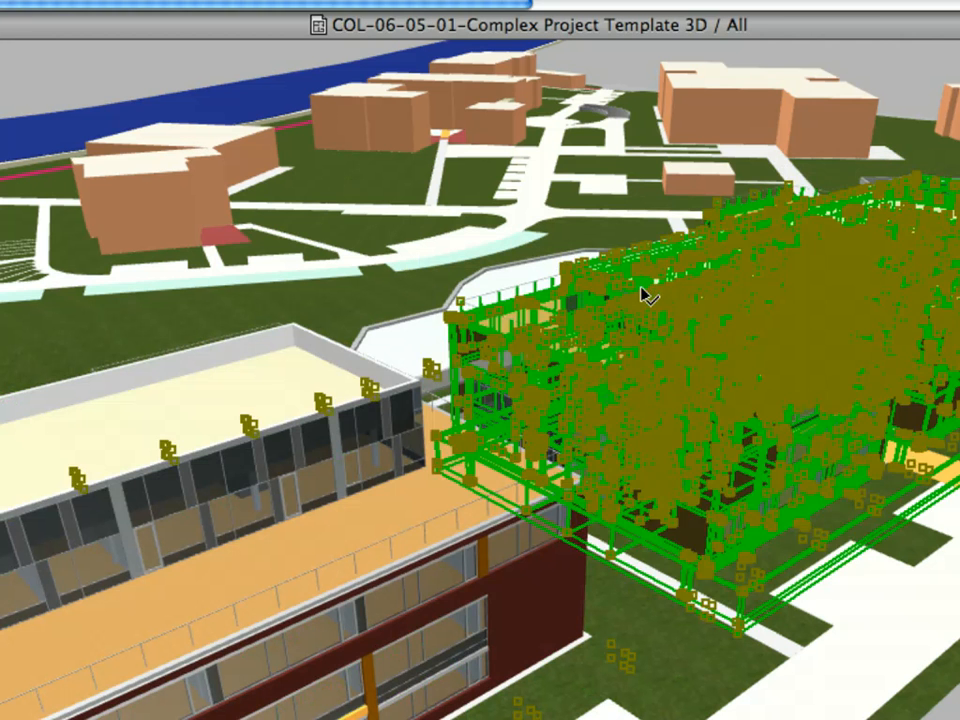
pyautogui.click(644, 296)
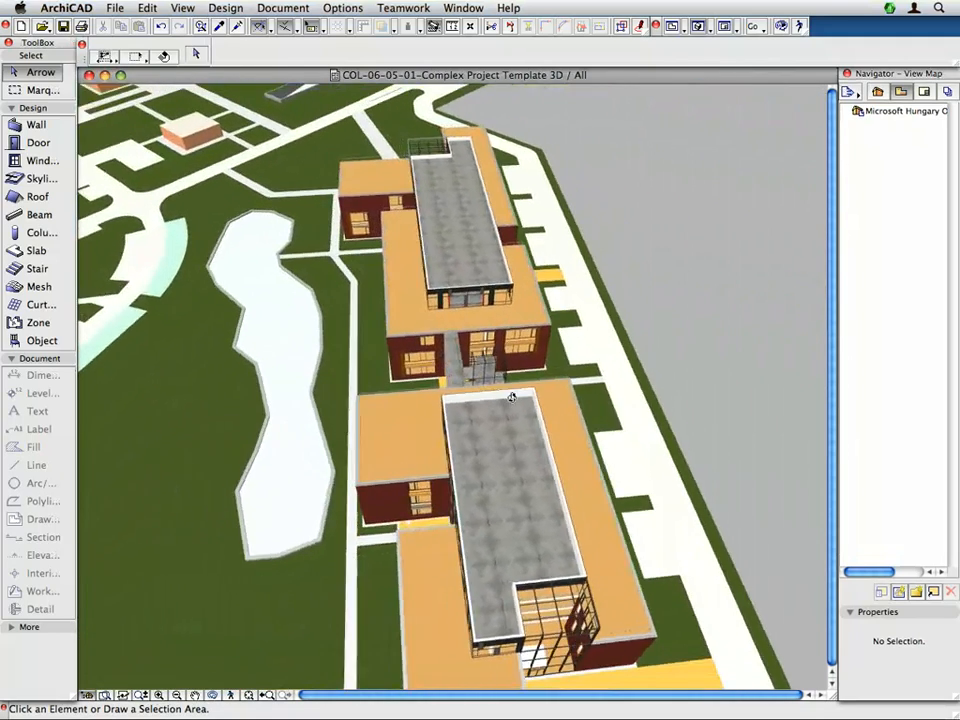
pyautogui.moveTo(512, 400); pyautogui.dragTo(626, 376)
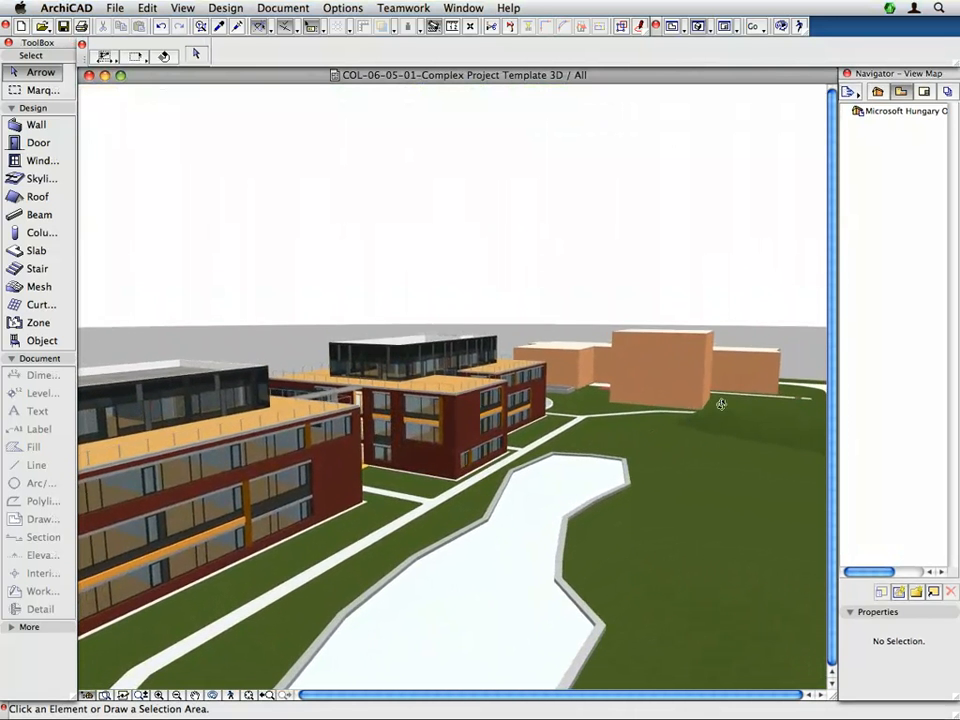
pyautogui.moveTo(720, 404); pyautogui.dragTo(744, 370)
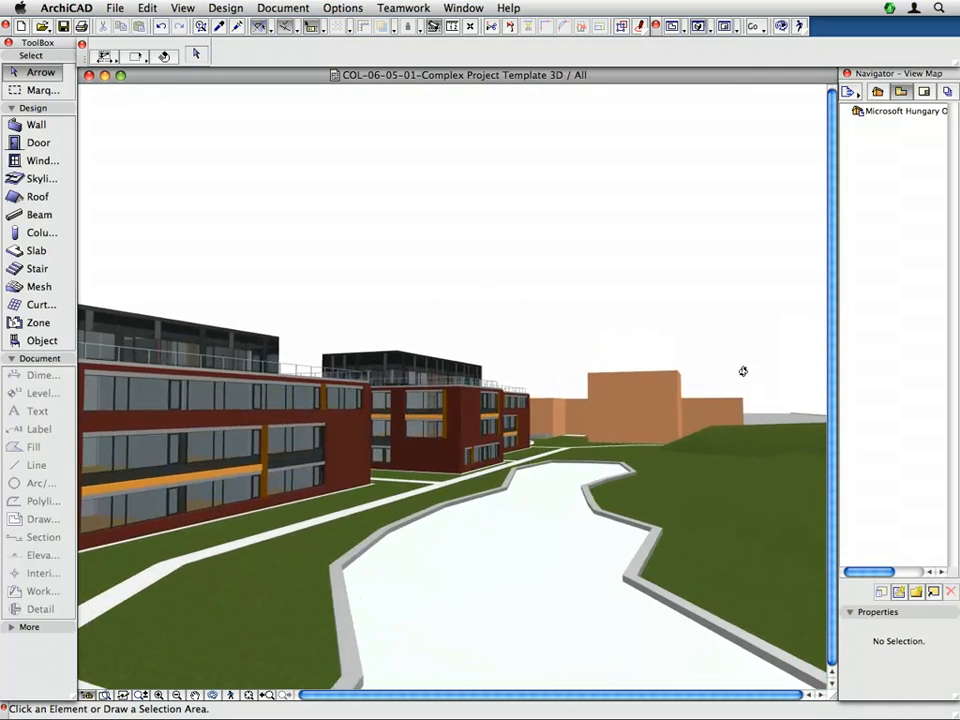